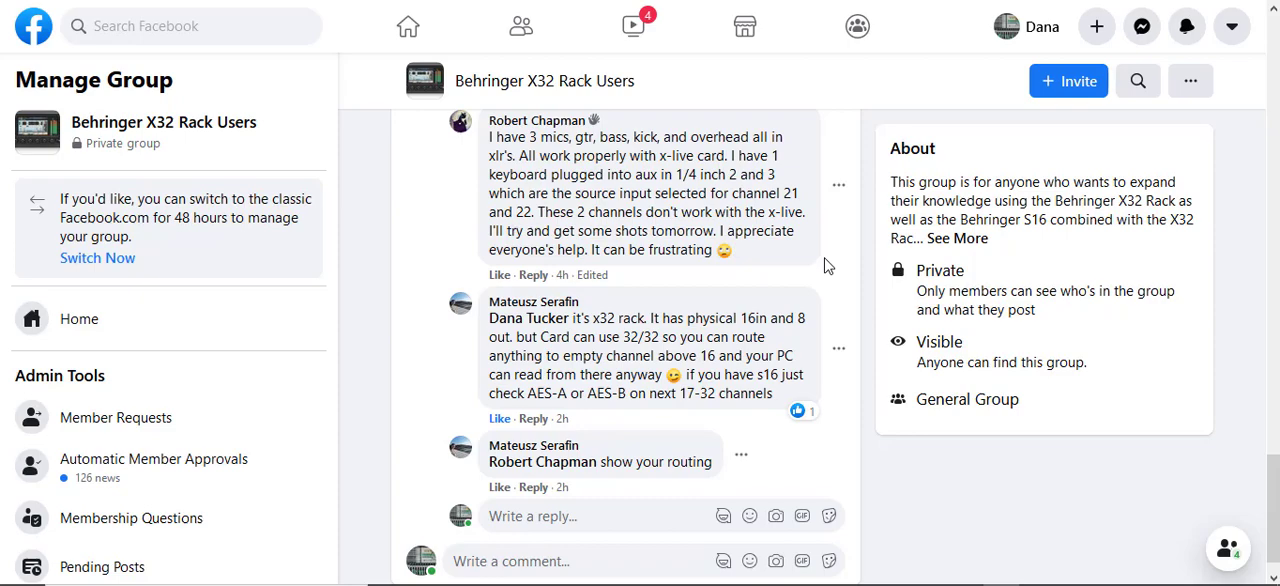
mouse_move(688, 158)
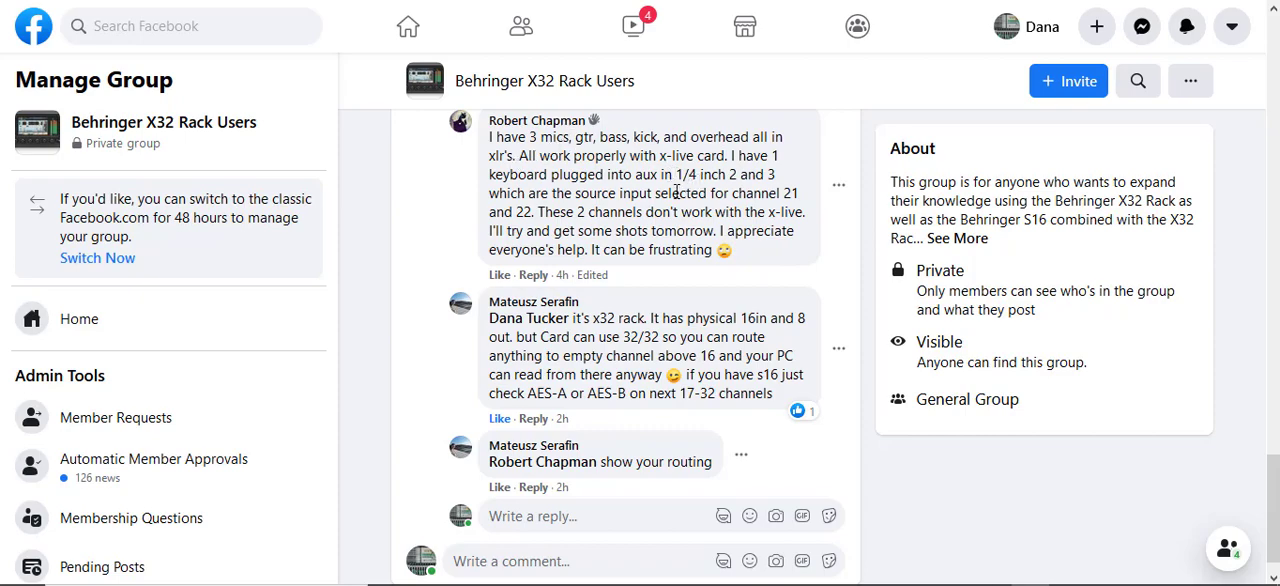
mouse_move(655, 200)
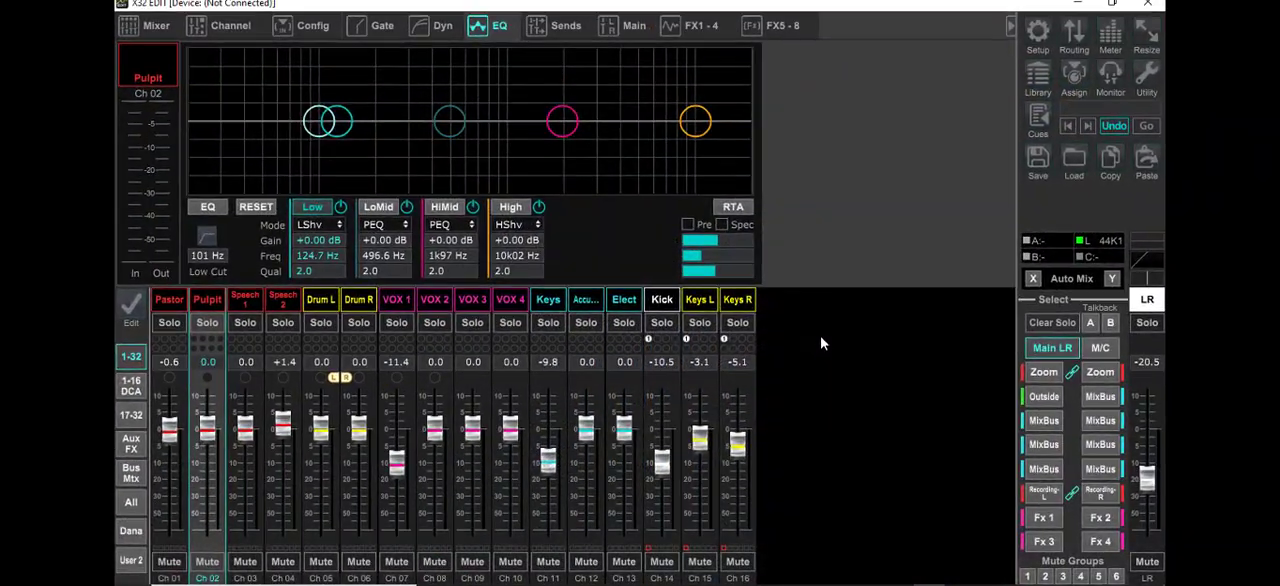
- Switch to the Mixer overview showing all sixteen input channel strips
left_click(156, 25)
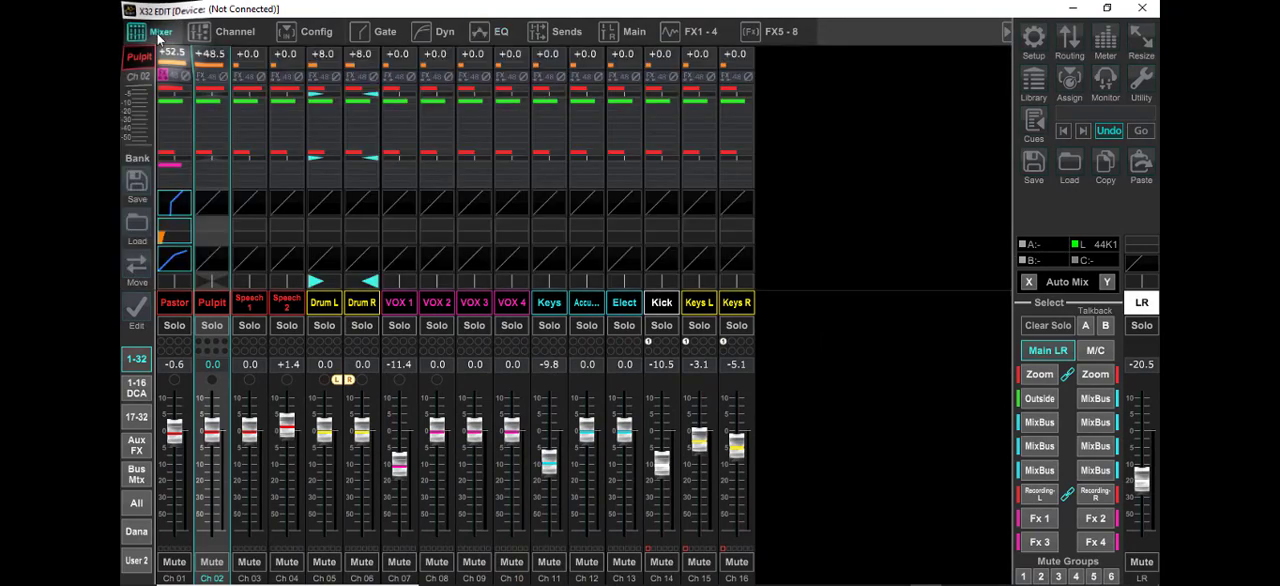
mouse_move(725, 316)
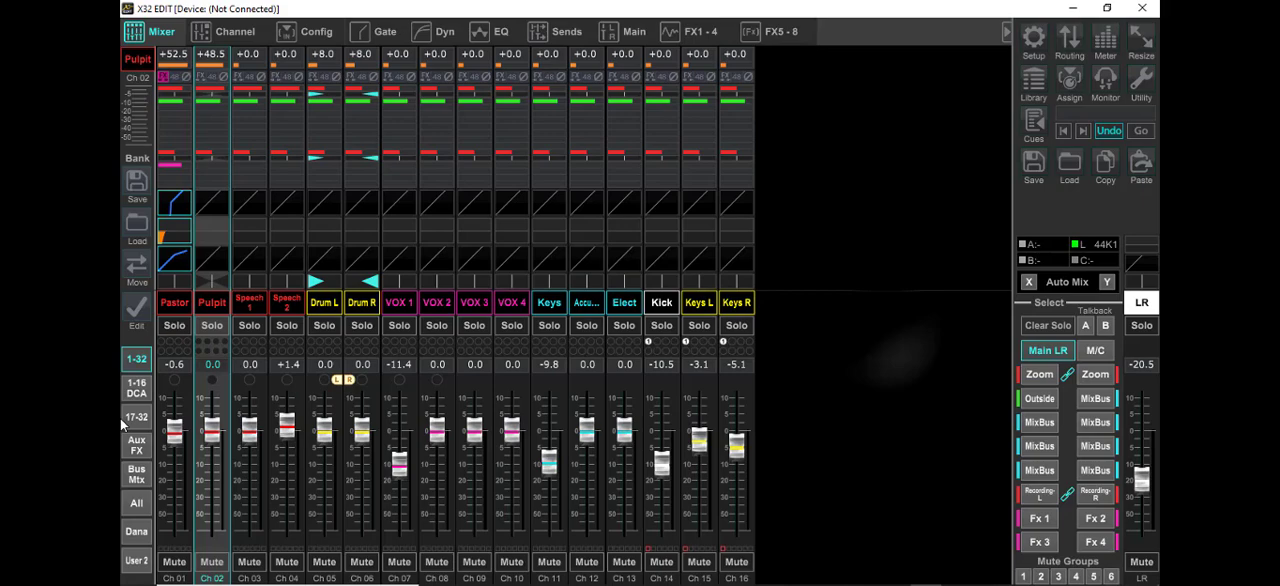
- On the Aux/FX bank, set Keys L to 0 dB and Keys R to about -0.2 dB, then select Keys L
left_click(136, 444)
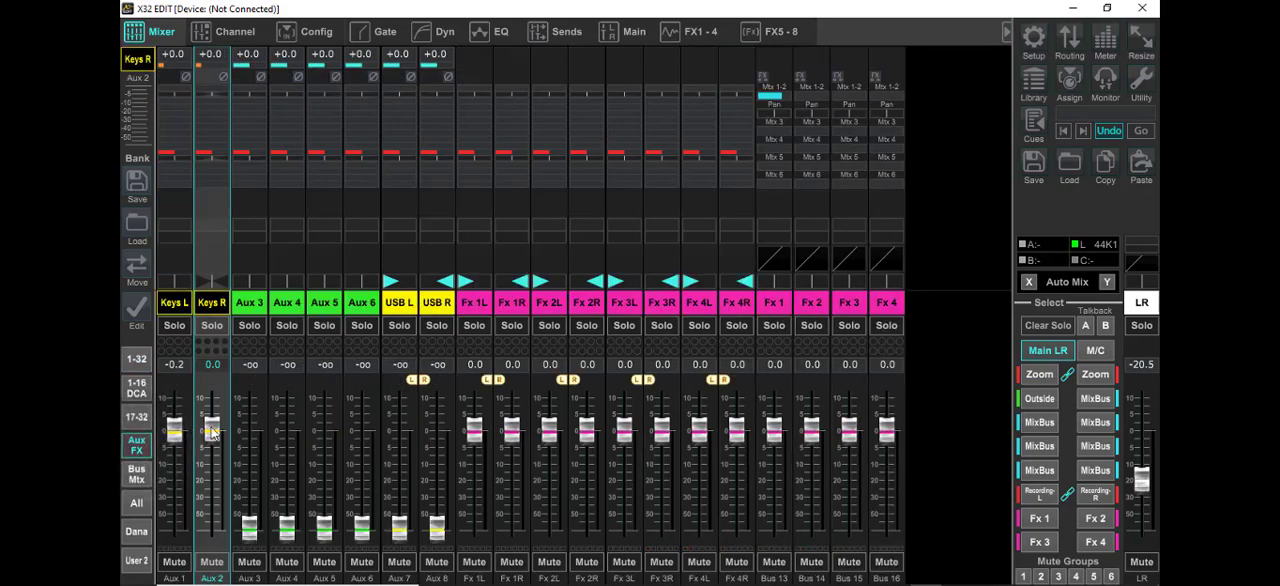
left_click_drag(211, 430, 180, 440)
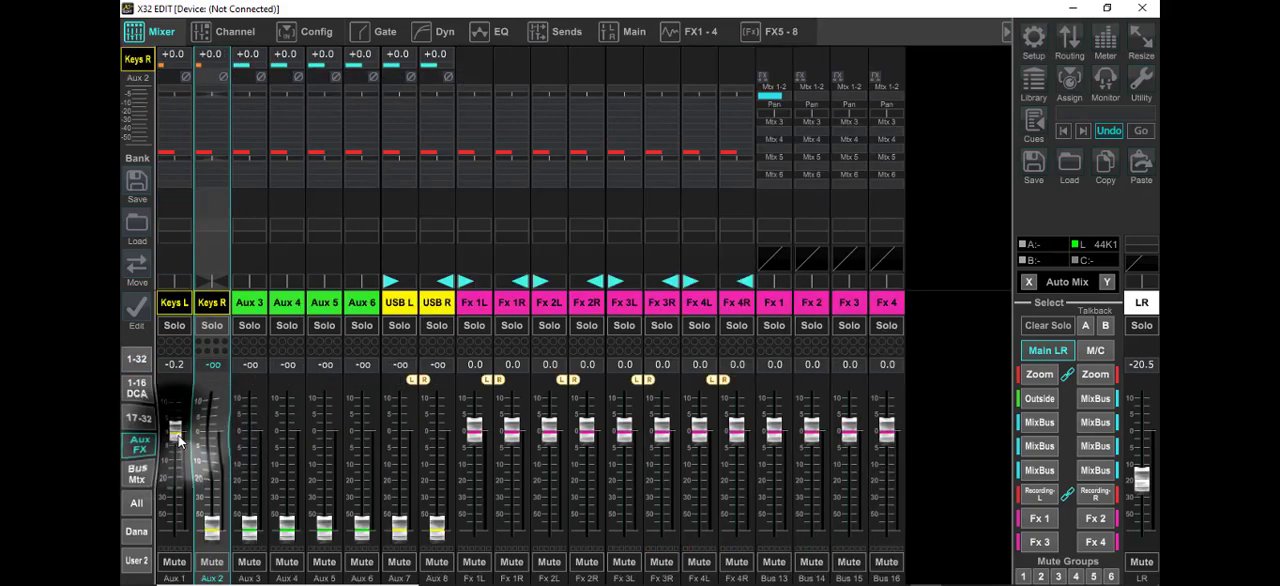
left_click_drag(174, 440, 174, 530)
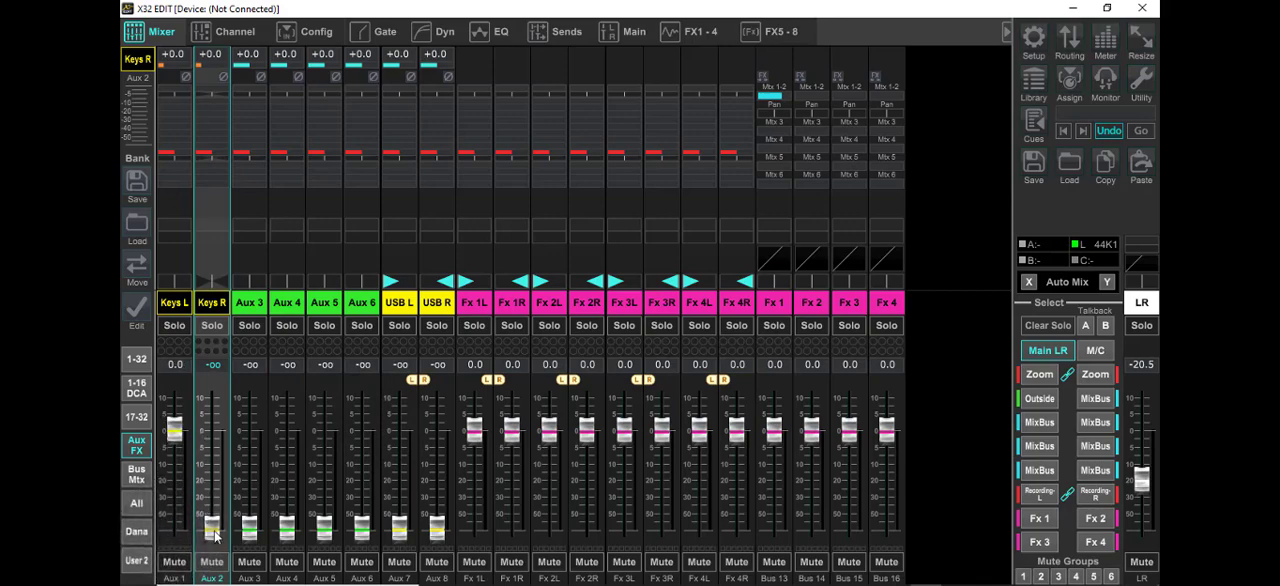
left_click_drag(211, 525, 211, 430)
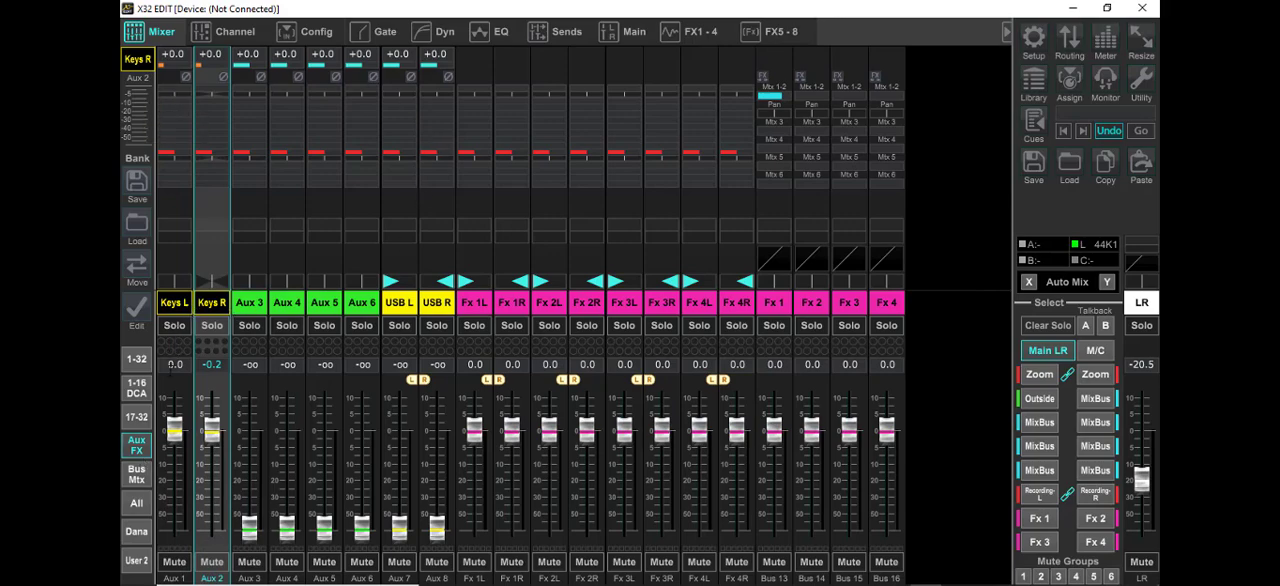
left_click(174, 302)
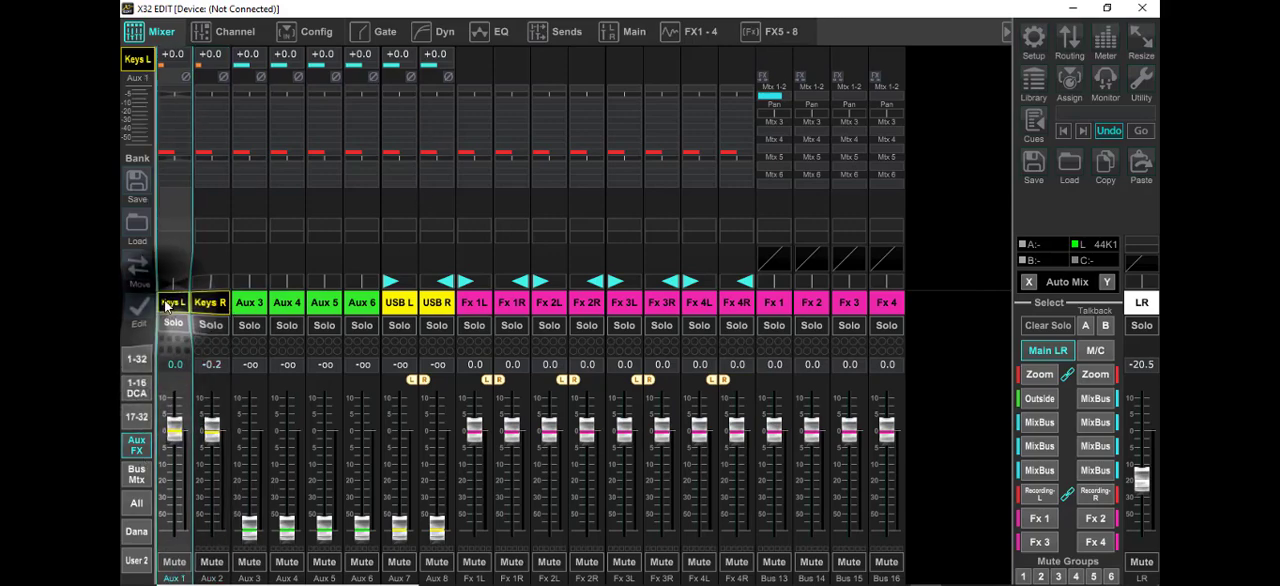
left_click(235, 31)
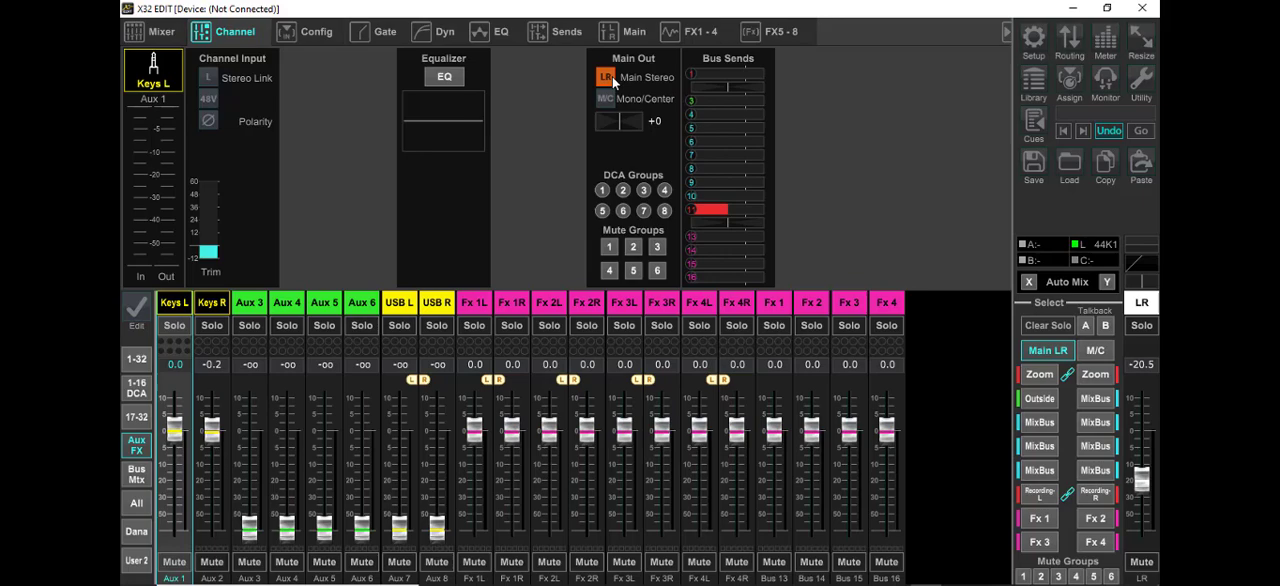
- Adjust Keys L's bus 11 send, check Keys R's bus 11 send, then reselect Keys L
left_click_drag(707, 210, 718, 210)
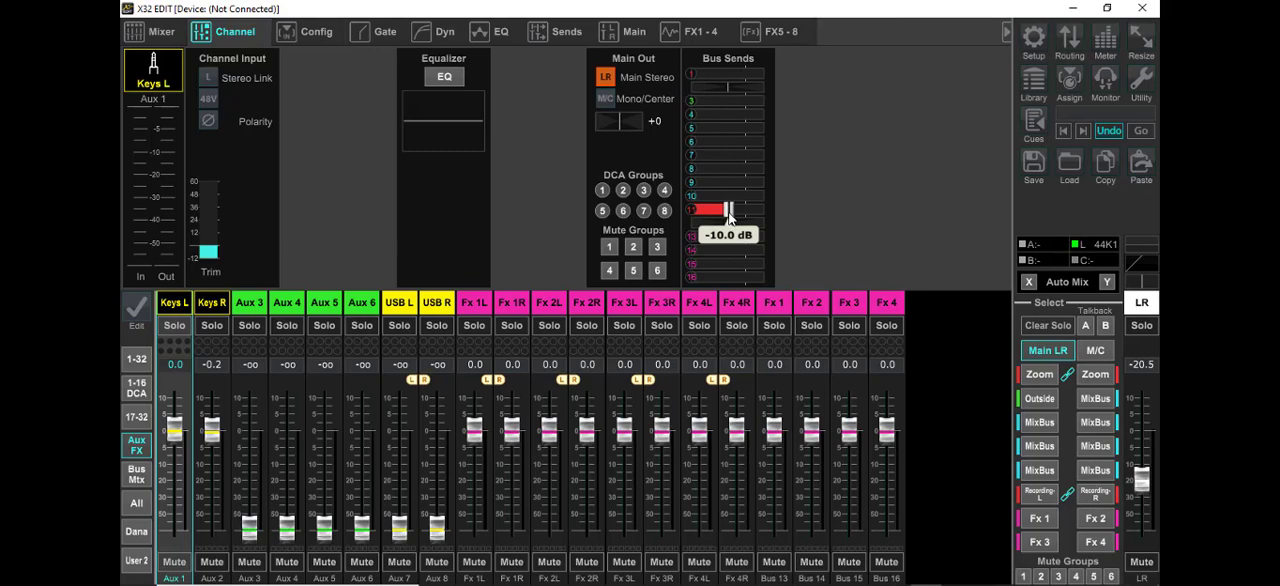
left_click_drag(715, 210, 710, 210)
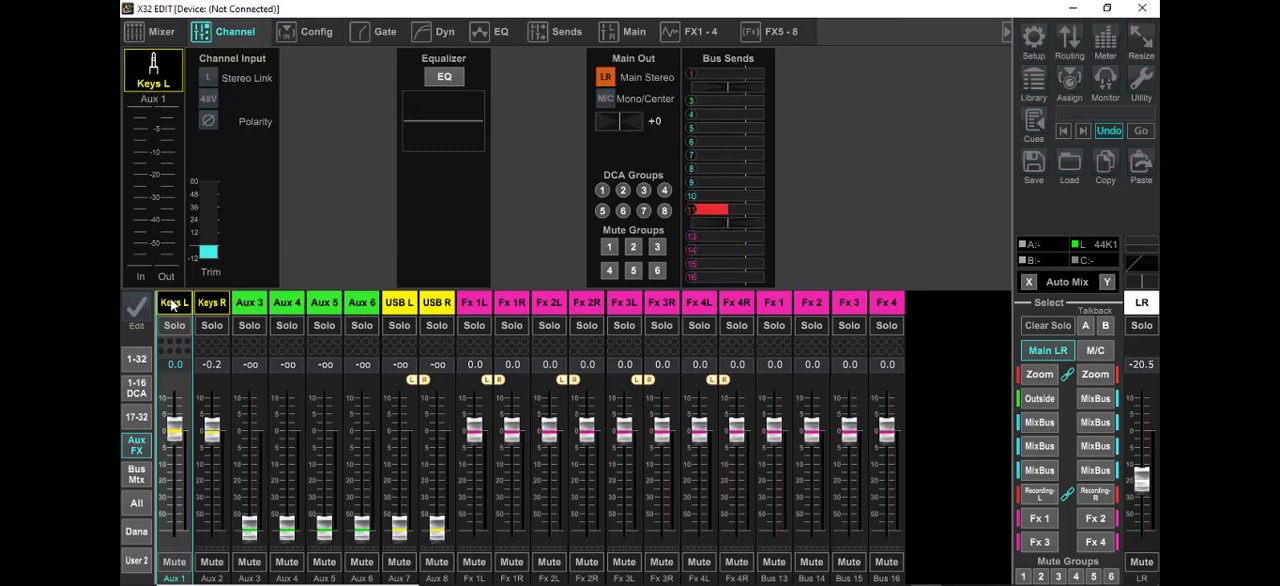
left_click(211, 302)
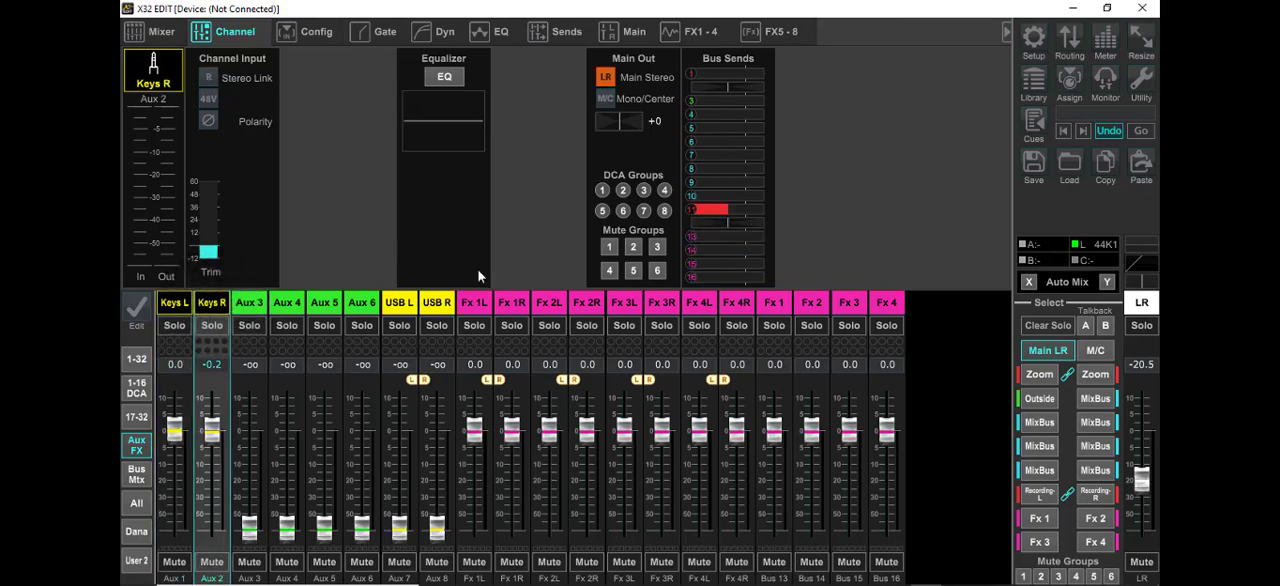
mouse_move(728, 218)
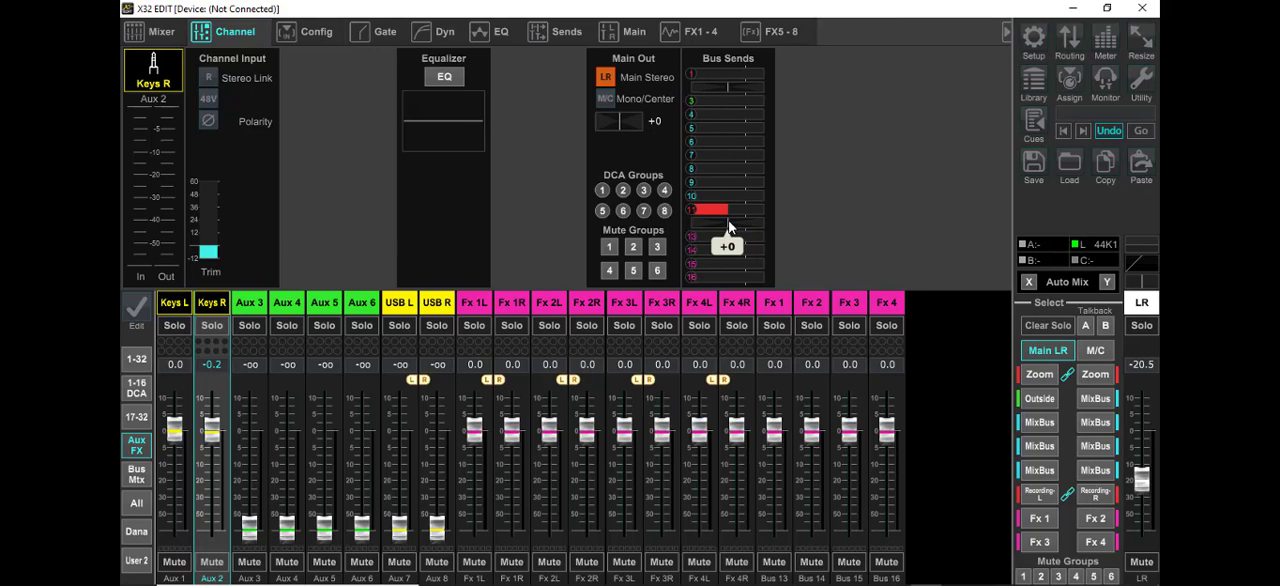
left_click(174, 302)
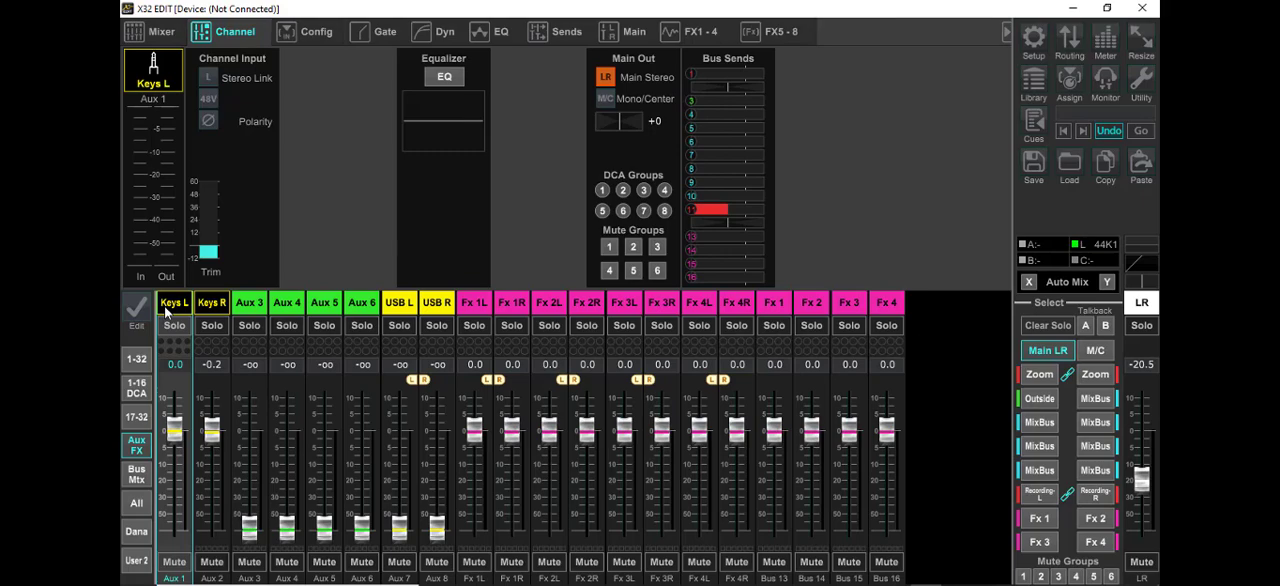
left_click(316, 31)
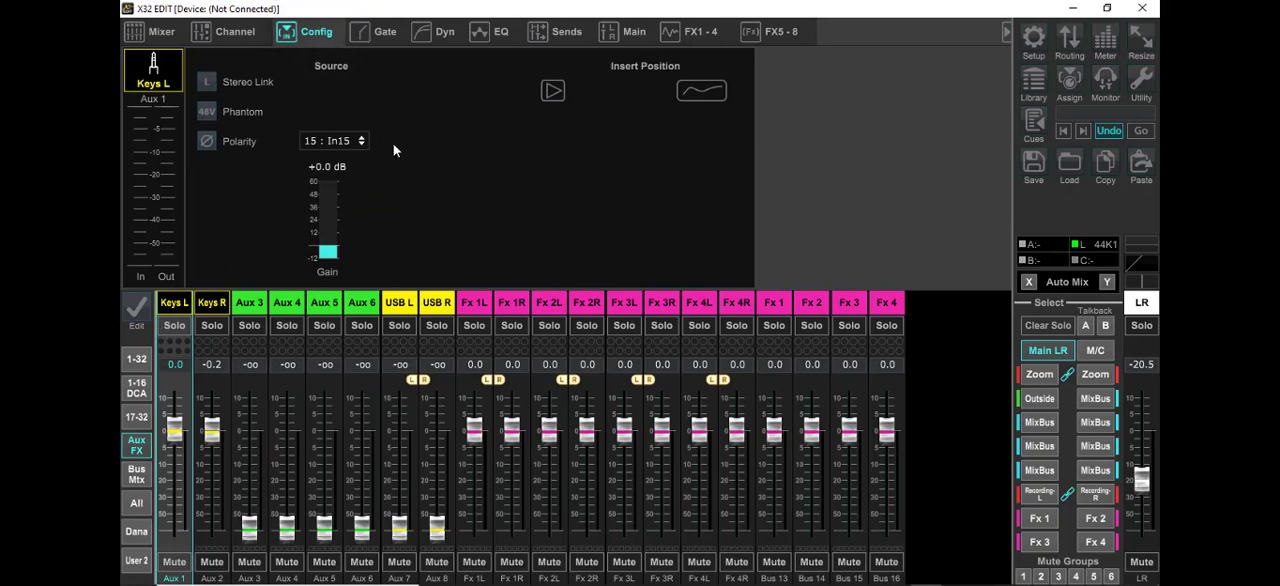
- Browse Keys L's source list and keep 15 : In15 as its source
left_click(333, 140)
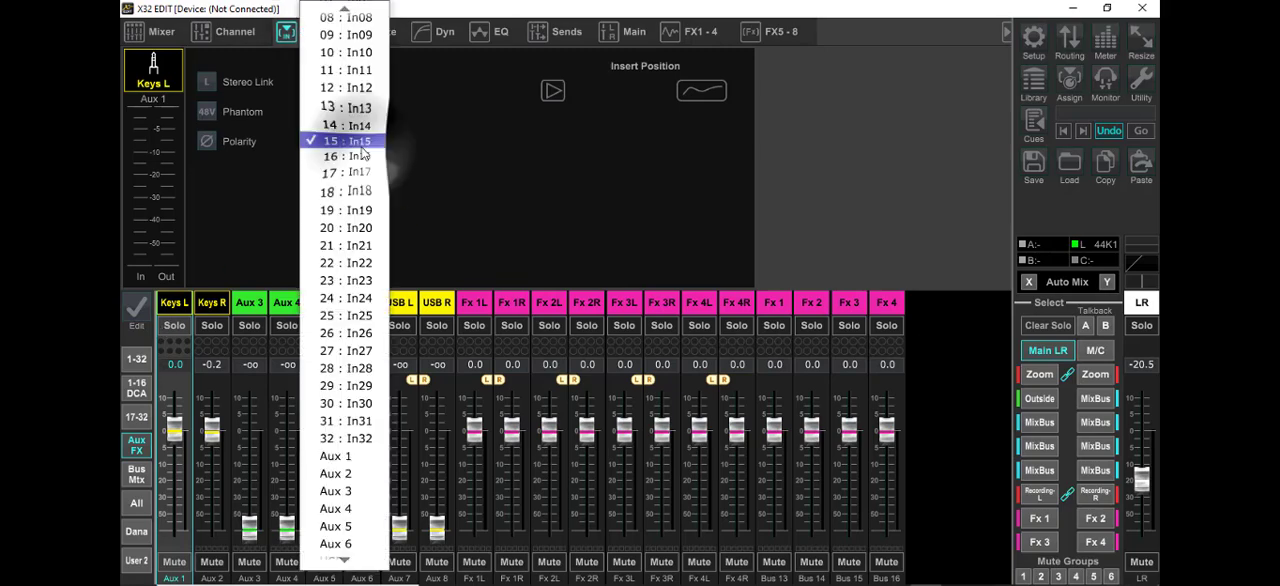
mouse_move(335, 456)
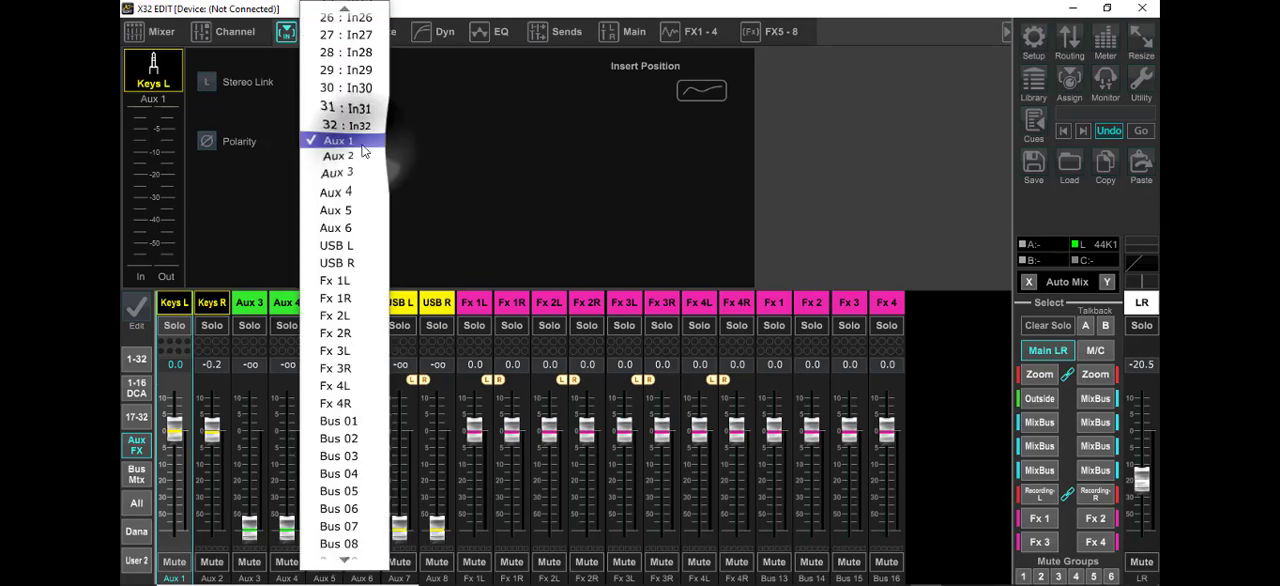
mouse_move(335, 192)
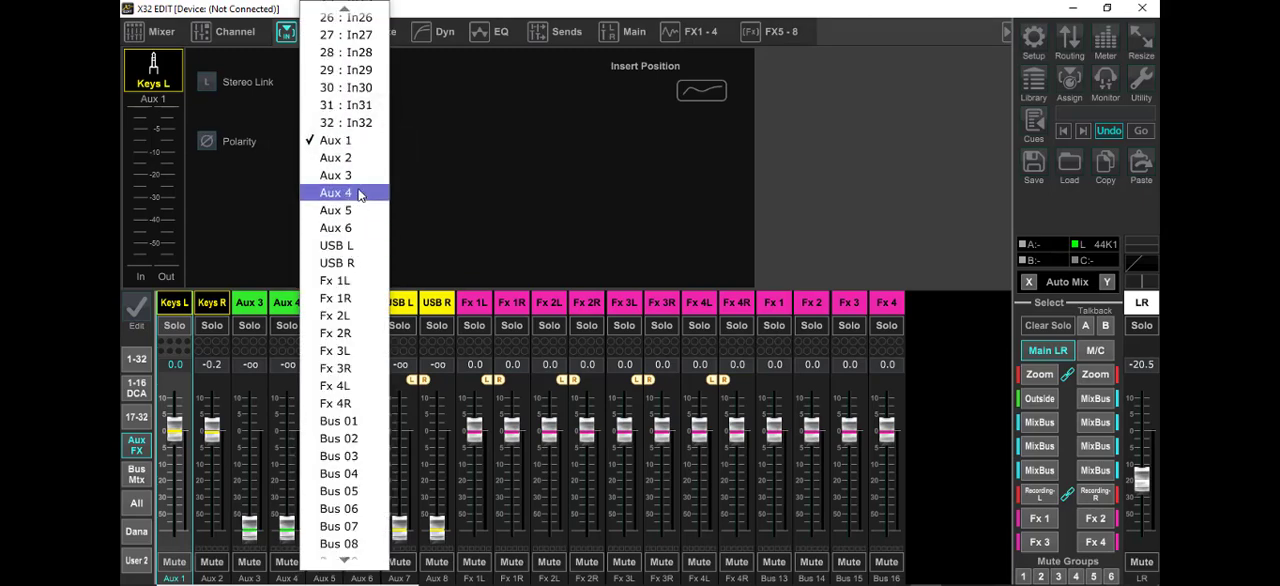
scroll("up", 3)
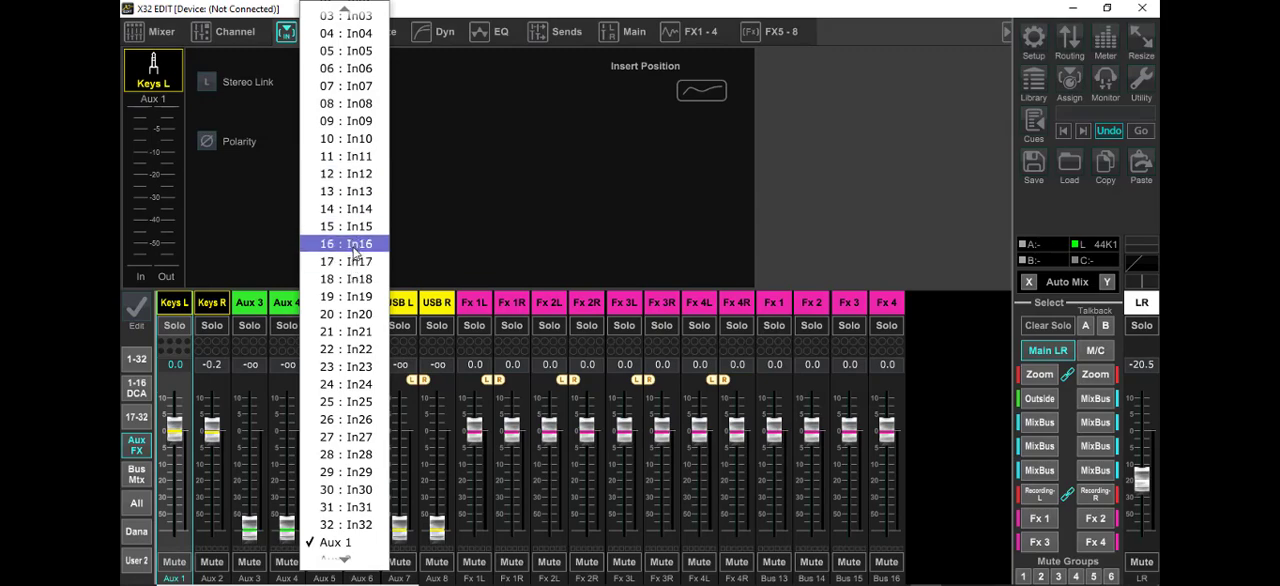
left_click(345, 226)
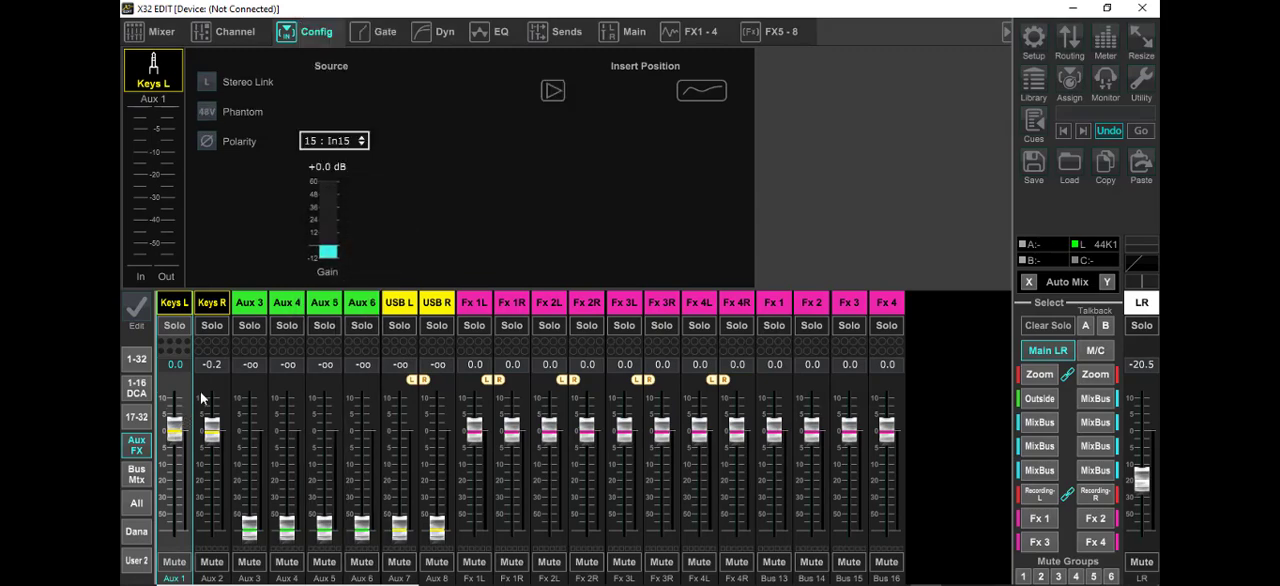
mouse_move(285, 258)
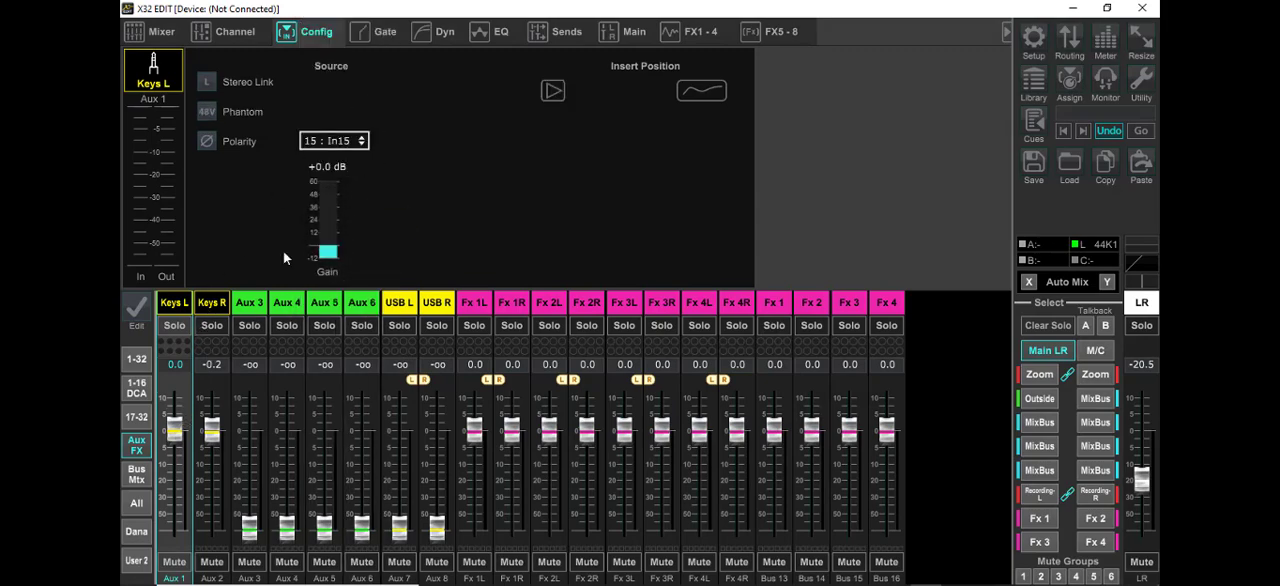
left_click(445, 31)
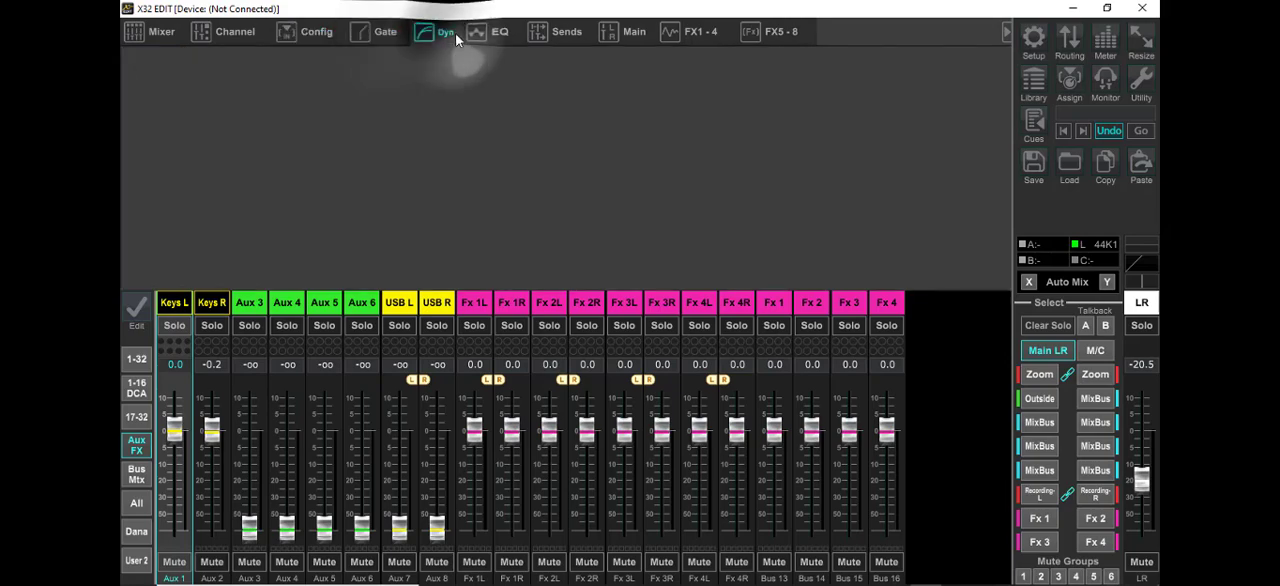
- Review Keys L's bus sends, then view Keys R's main LR assignment
left_click(566, 31)
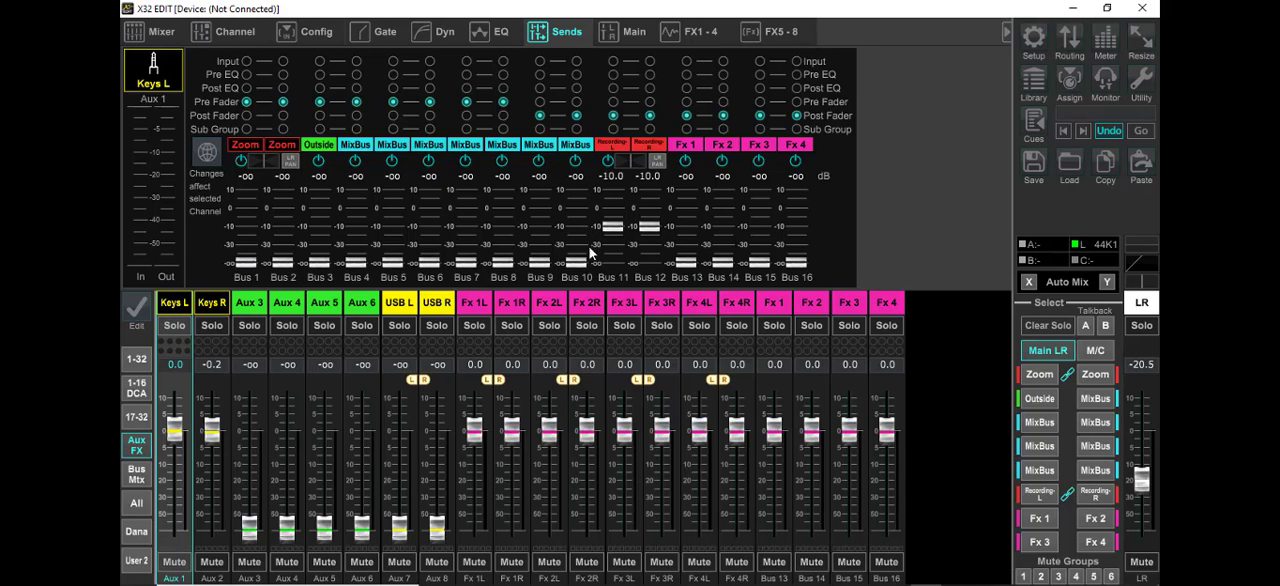
left_click(211, 302)
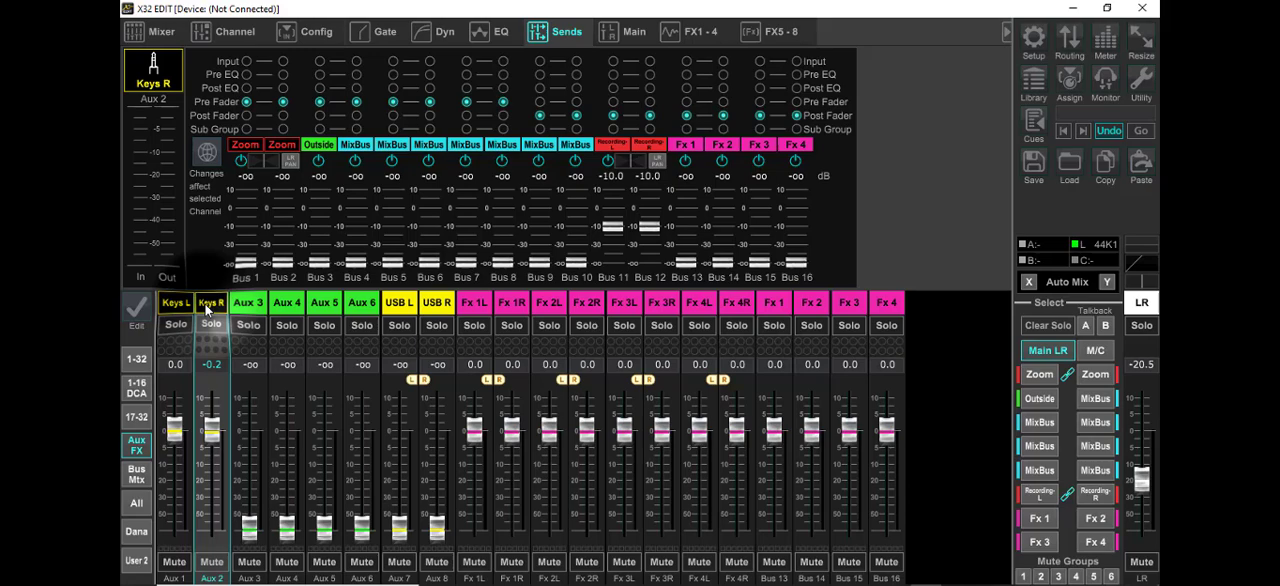
left_click(634, 31)
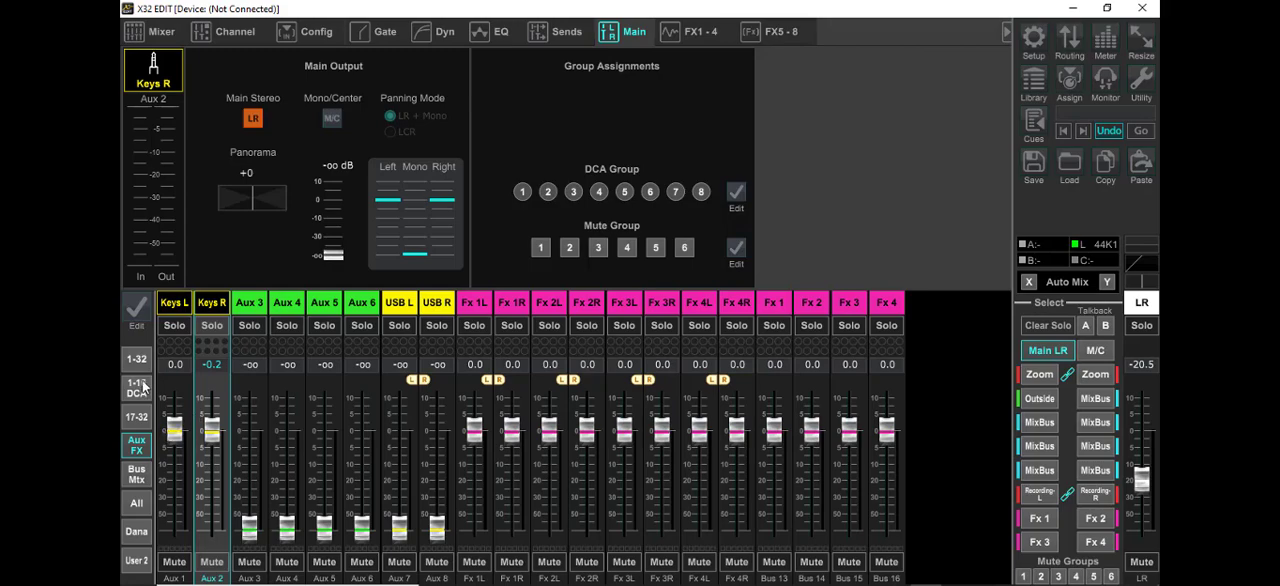
- On the 1-32 bank, raise Ch 15 Keys L to -1.9 dB and Ch 16 Keys R to -1.4 dB
left_click(136, 359)
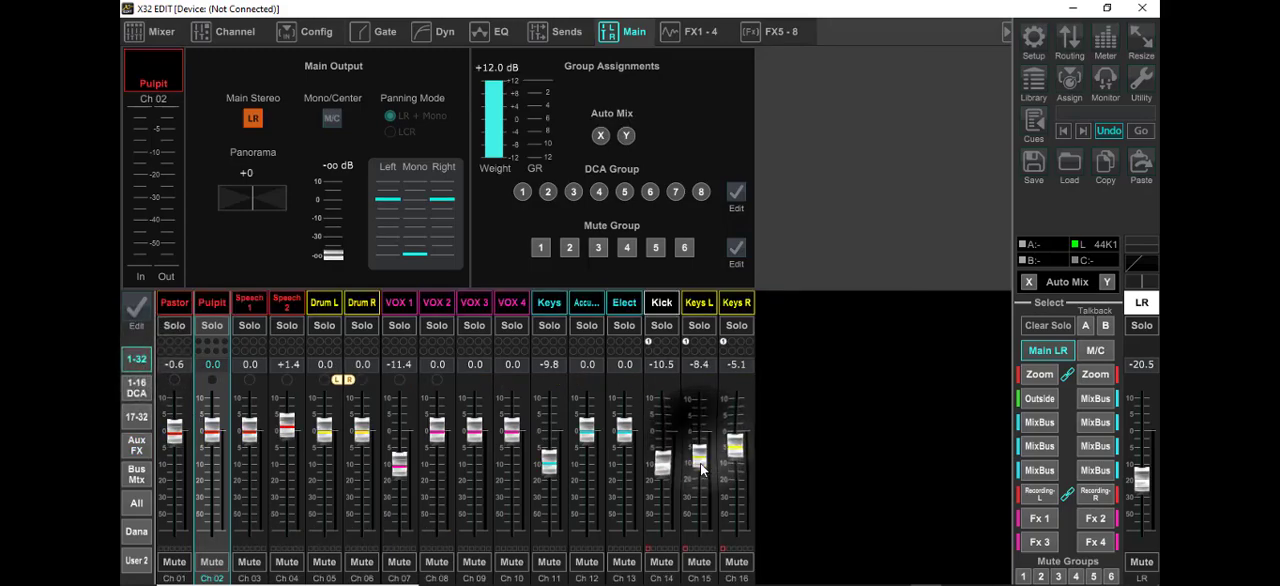
left_click_drag(700, 460, 700, 440)
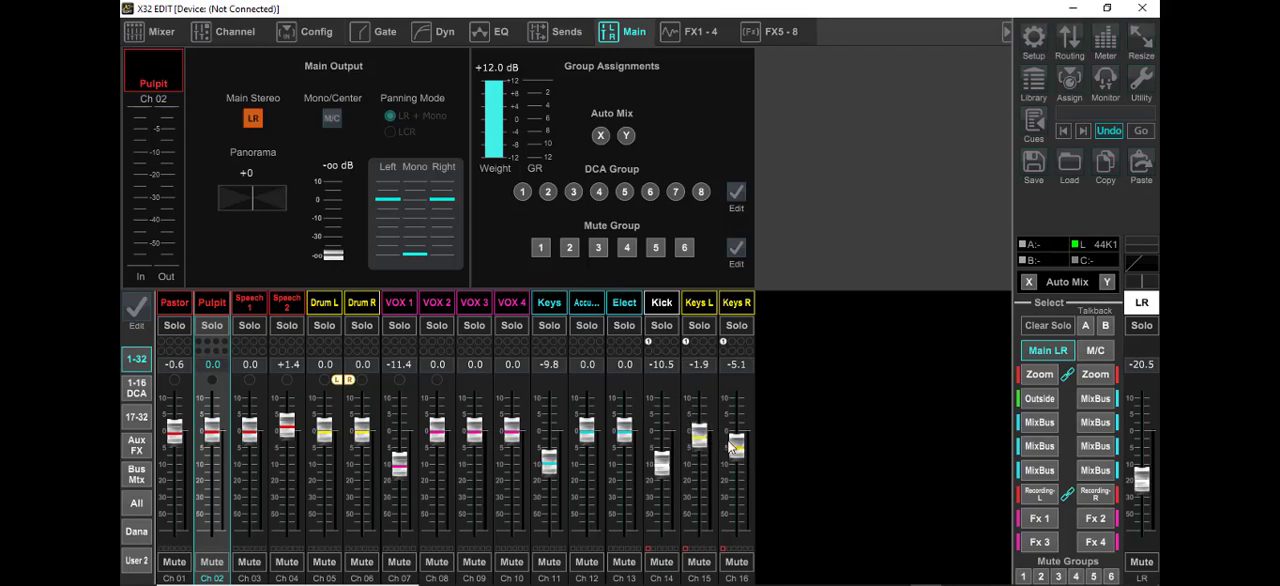
left_click_drag(736, 445, 736, 430)
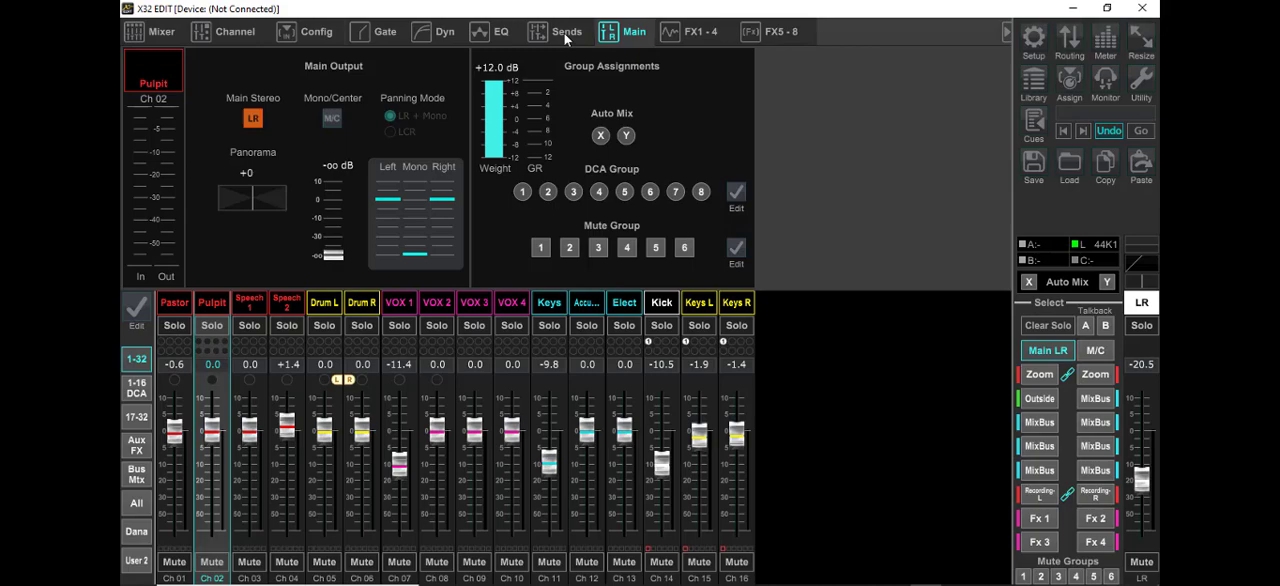
- Review the Pulpit channel's Sends, Config, Channel and Main pages
left_click(566, 31)
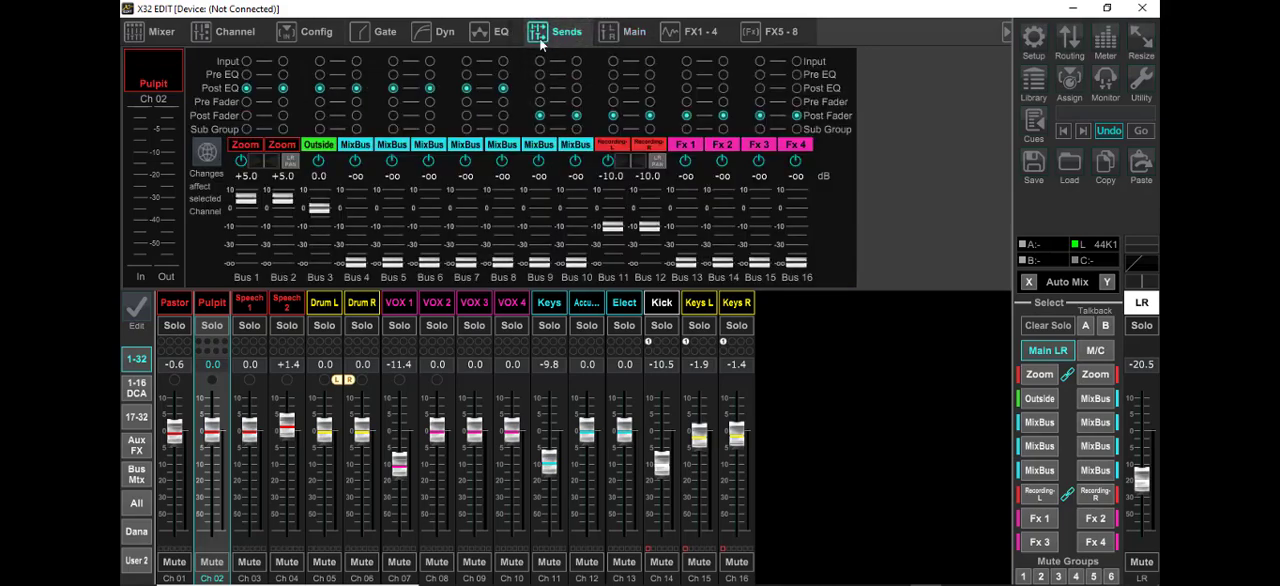
left_click(316, 31)
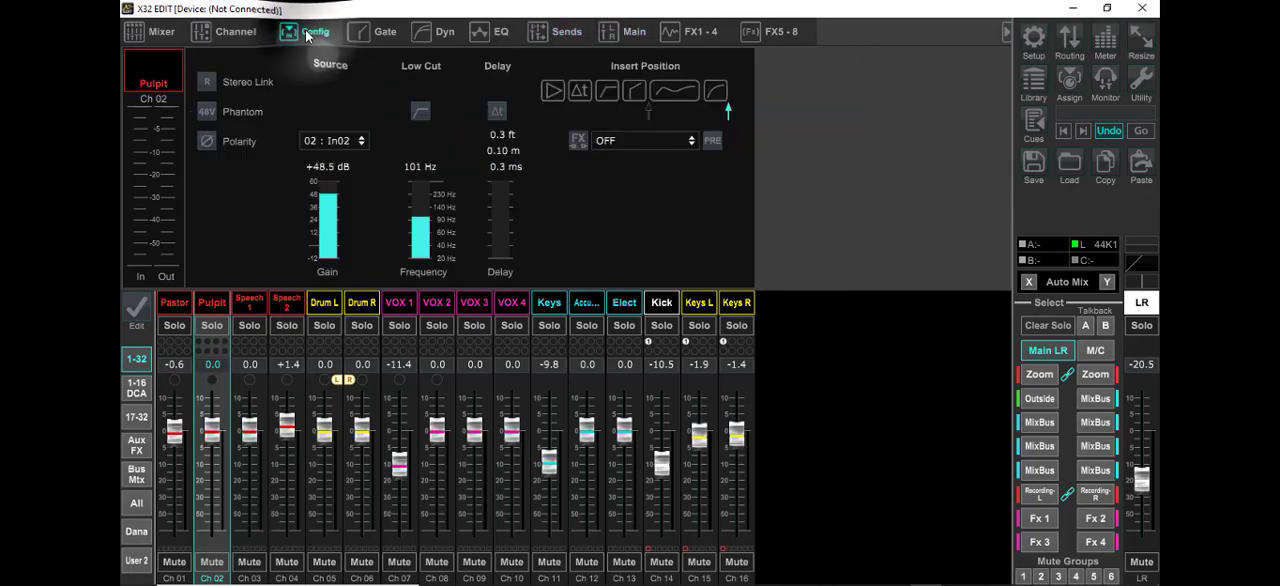
left_click(236, 31)
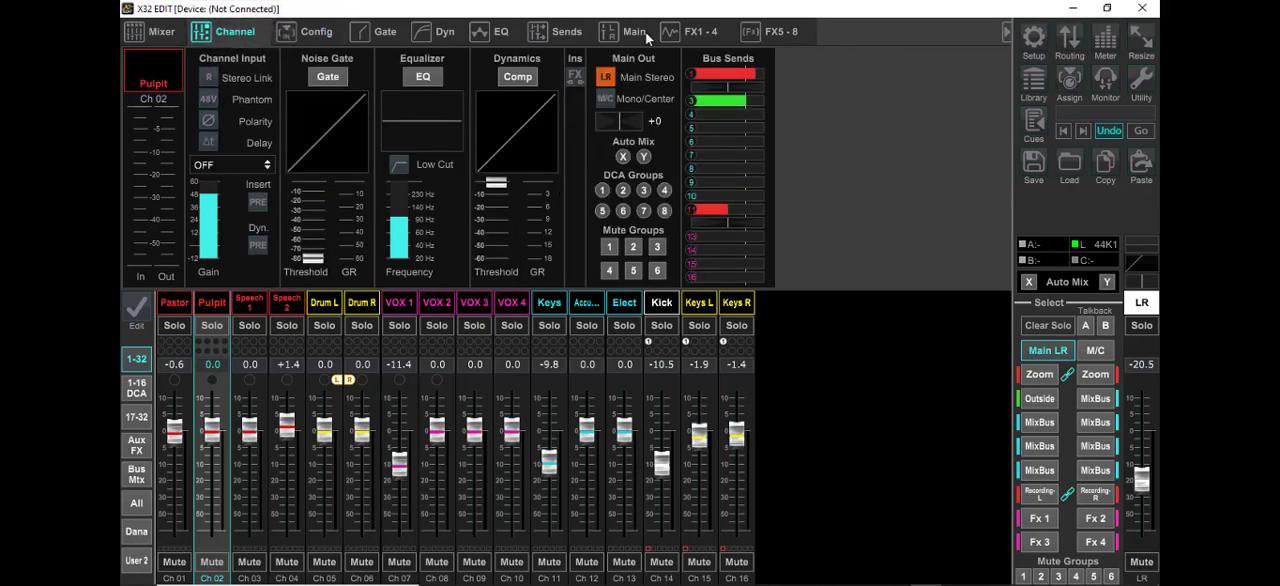
left_click(633, 31)
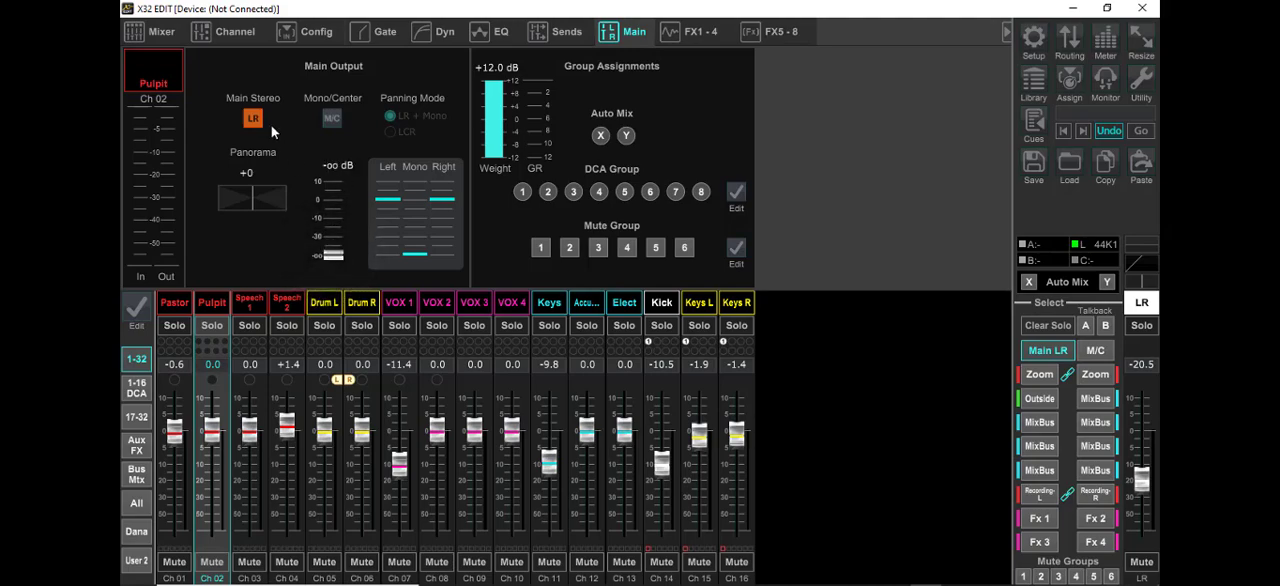
mouse_move(315, 290)
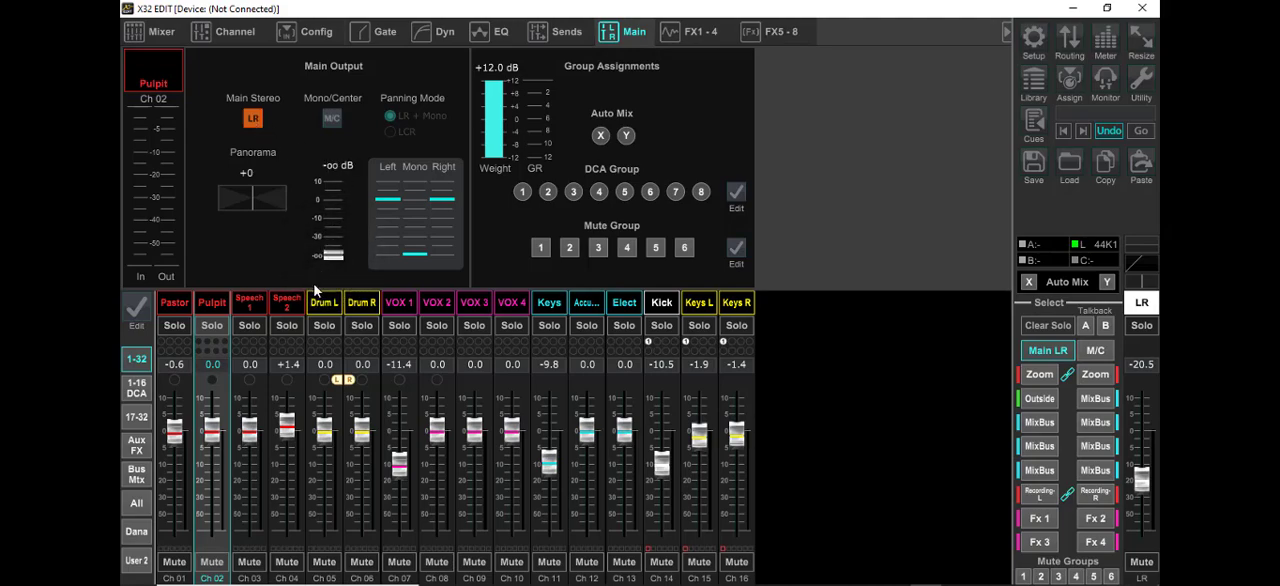
- Return Pastor to -0.6 dB, then pull the Keys R and Keys L aux faders to -oo
left_click_drag(174, 440, 174, 395)
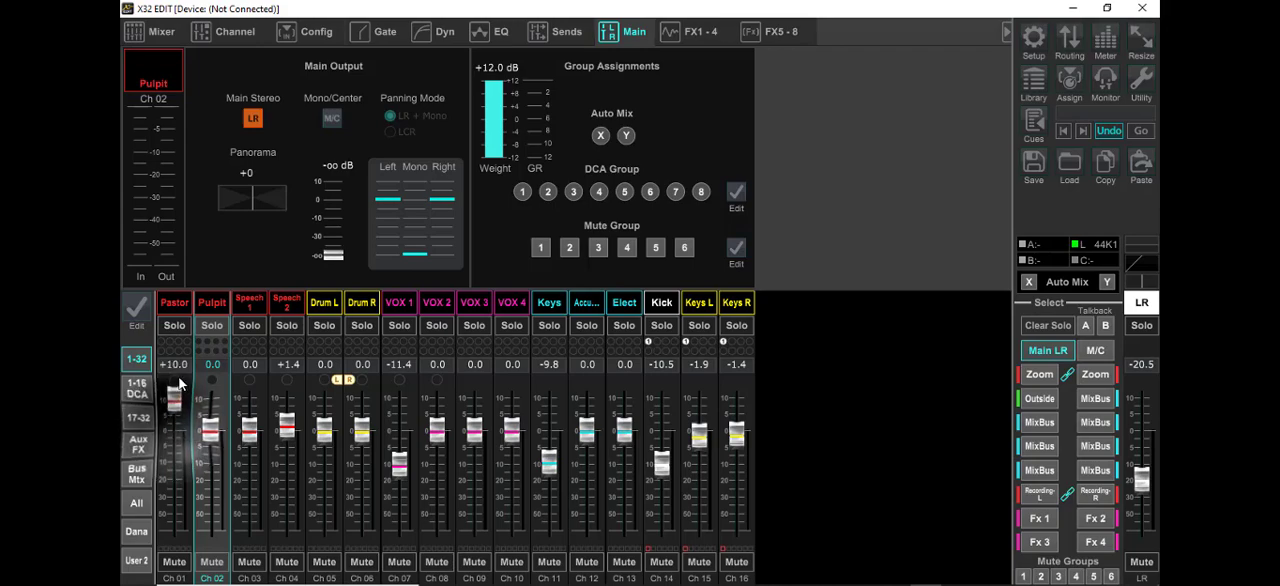
left_click_drag(174, 400, 174, 435)
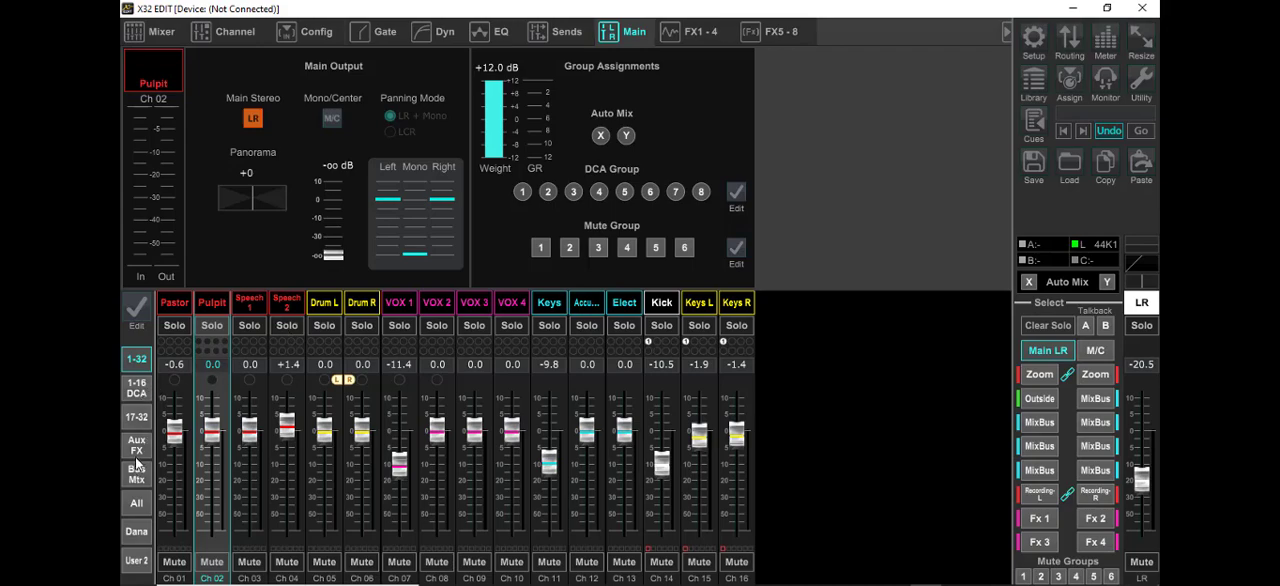
left_click(136, 445)
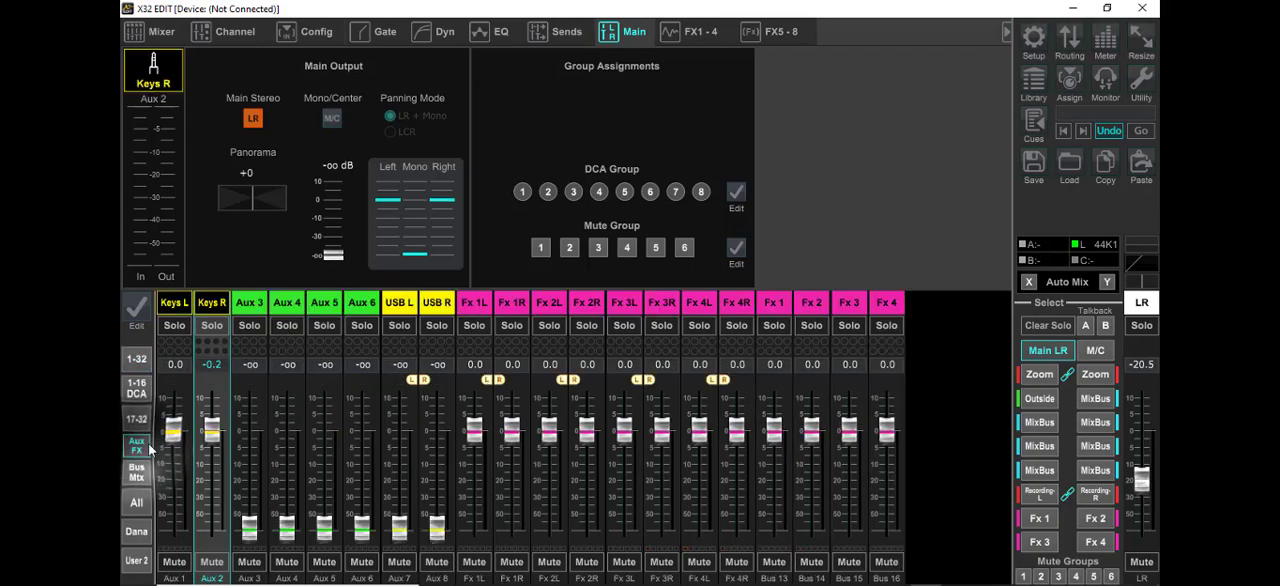
left_click_drag(211, 430, 211, 470)
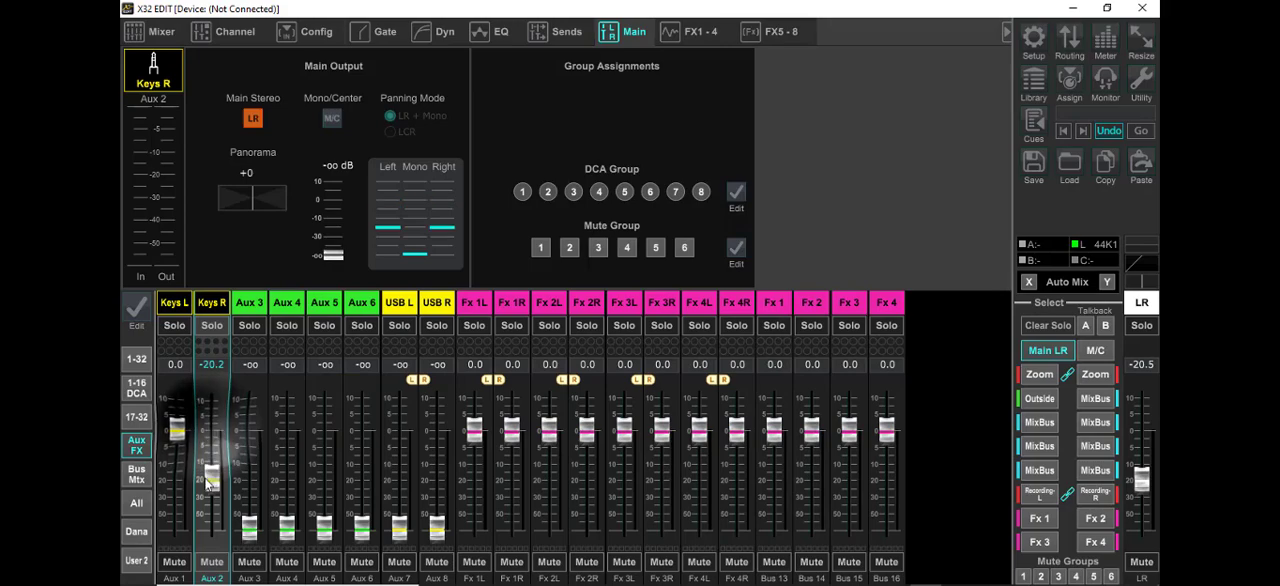
left_click_drag(212, 490, 212, 450)
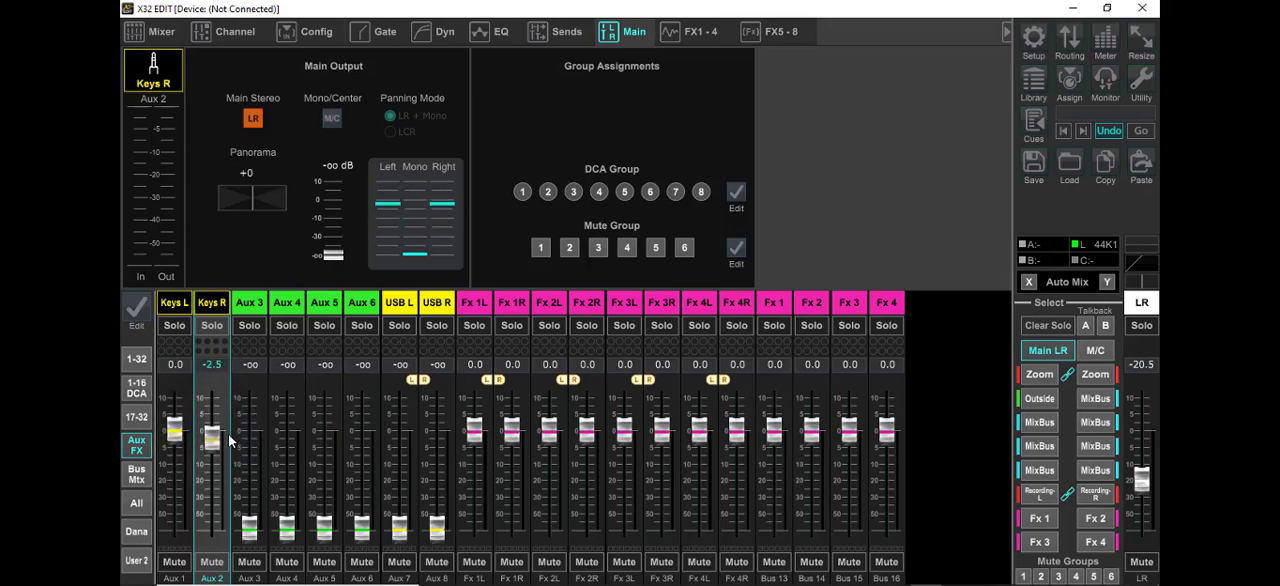
left_click_drag(212, 435, 212, 448)
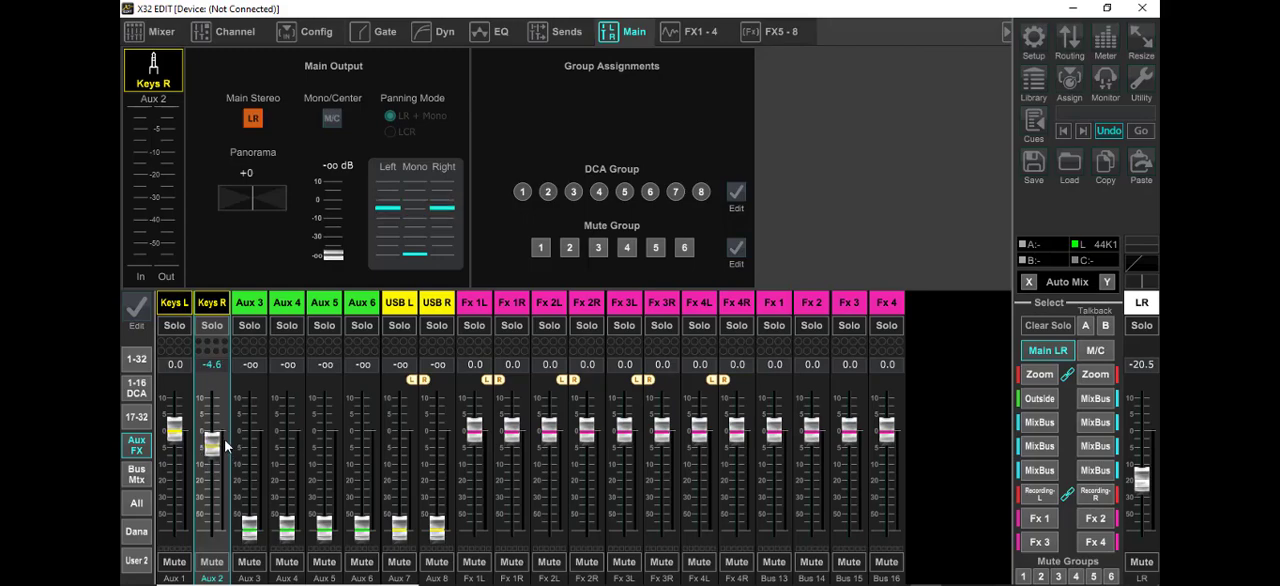
left_click_drag(212, 445, 212, 515)
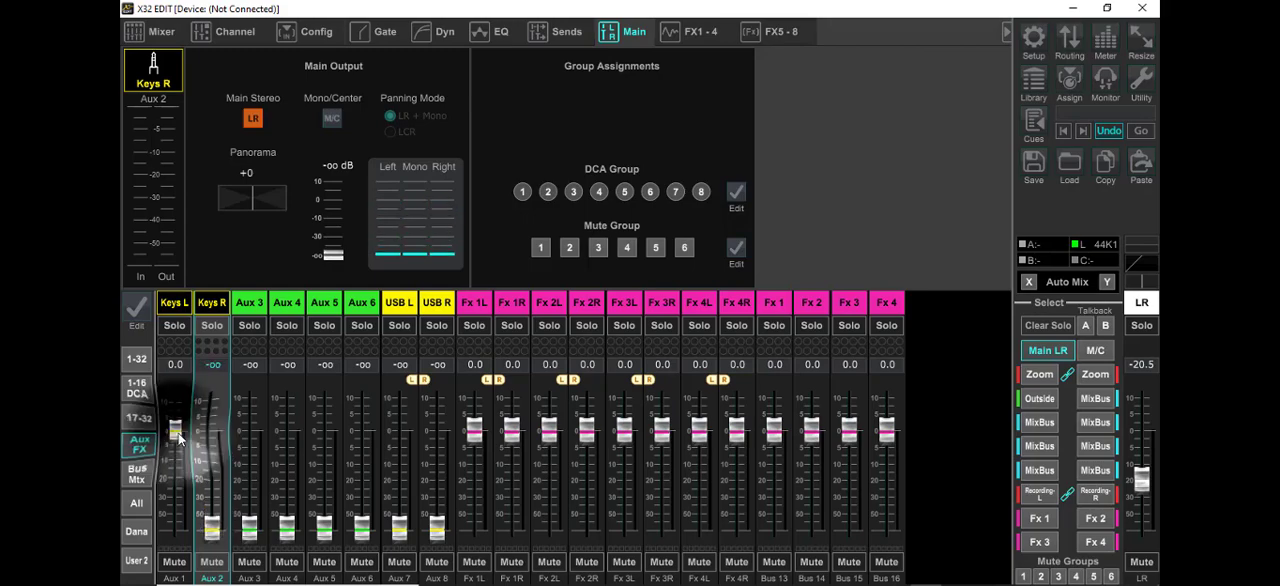
left_click_drag(175, 435, 175, 525)
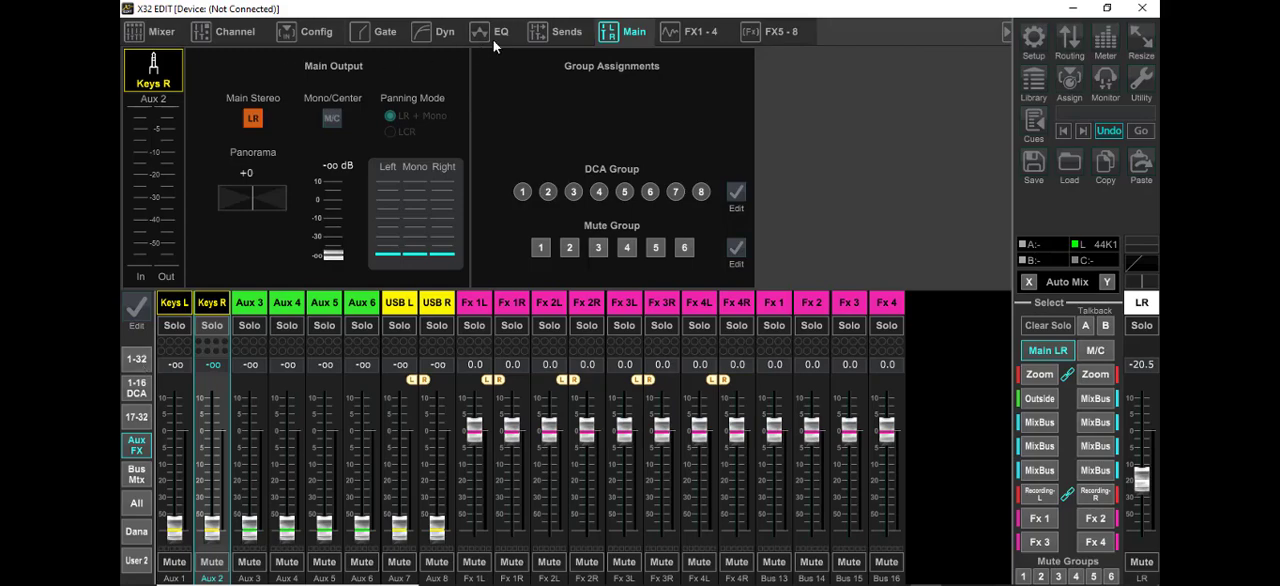
- Raise the Keys L and Keys R aux returns to -0.6 and -1.3 dB
left_click(566, 31)
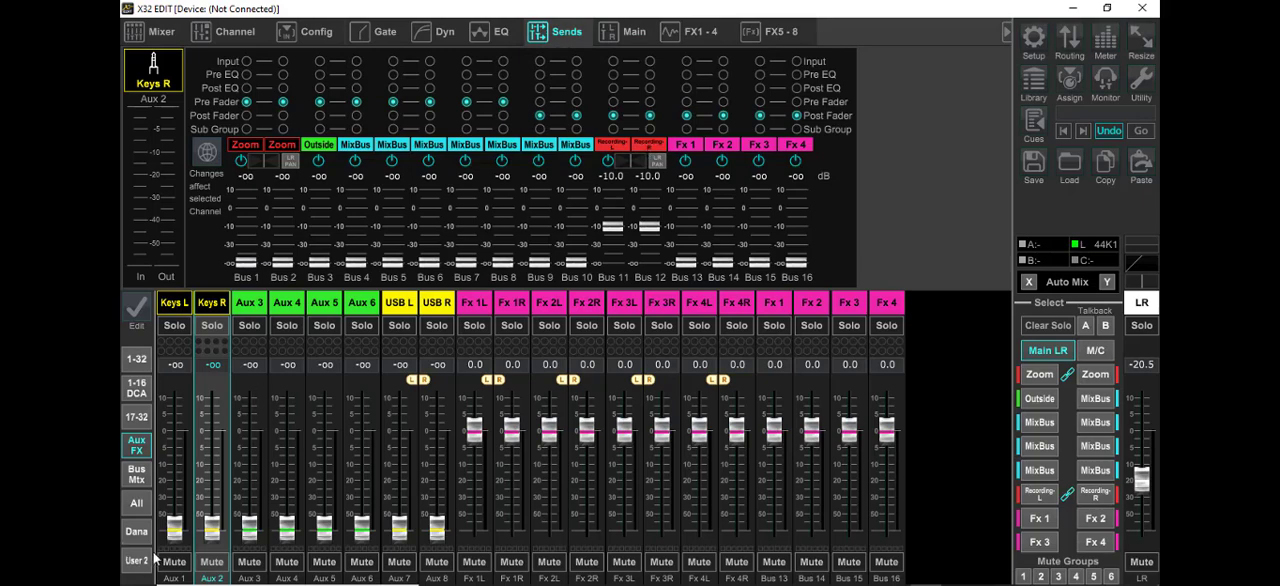
left_click_drag(174, 530, 174, 430)
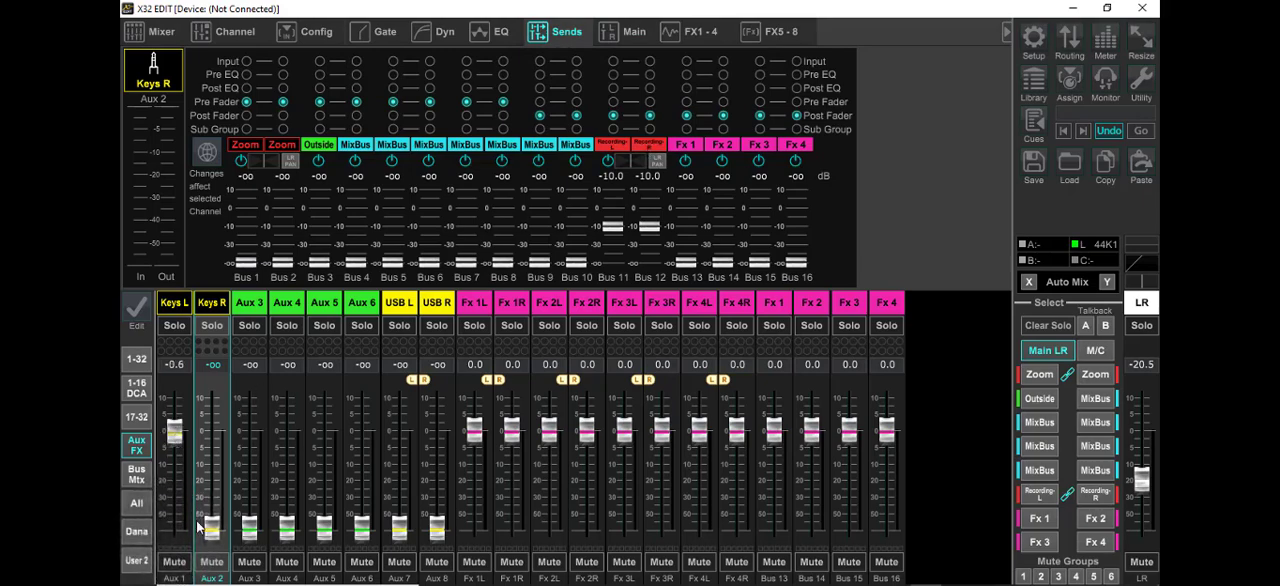
left_click_drag(211, 530, 211, 435)
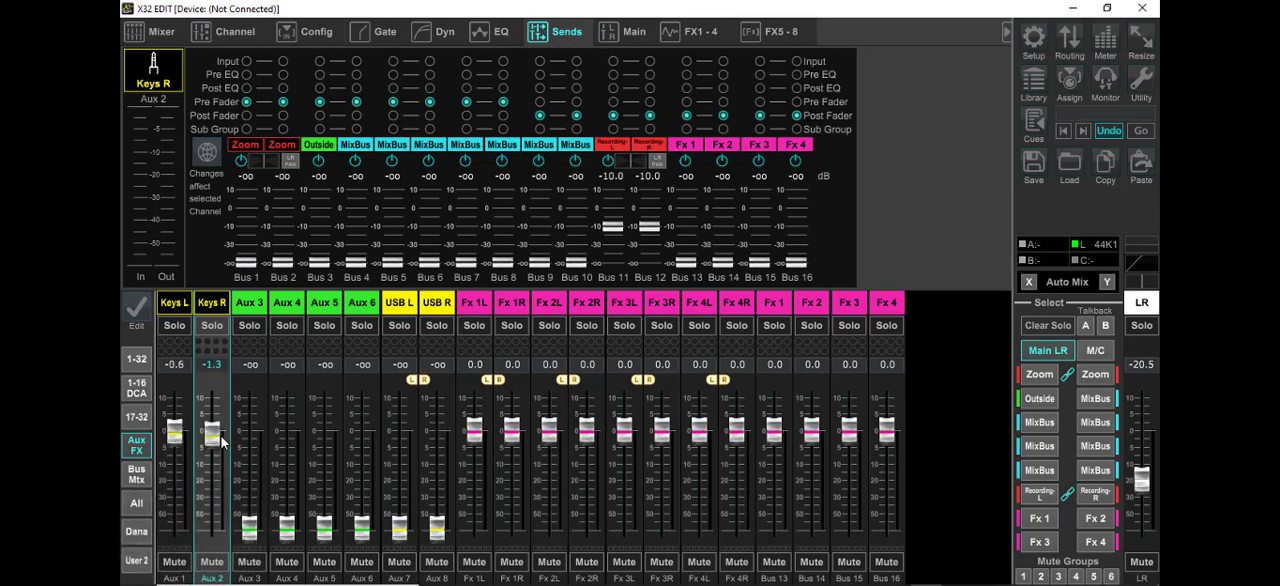
left_click(136, 359)
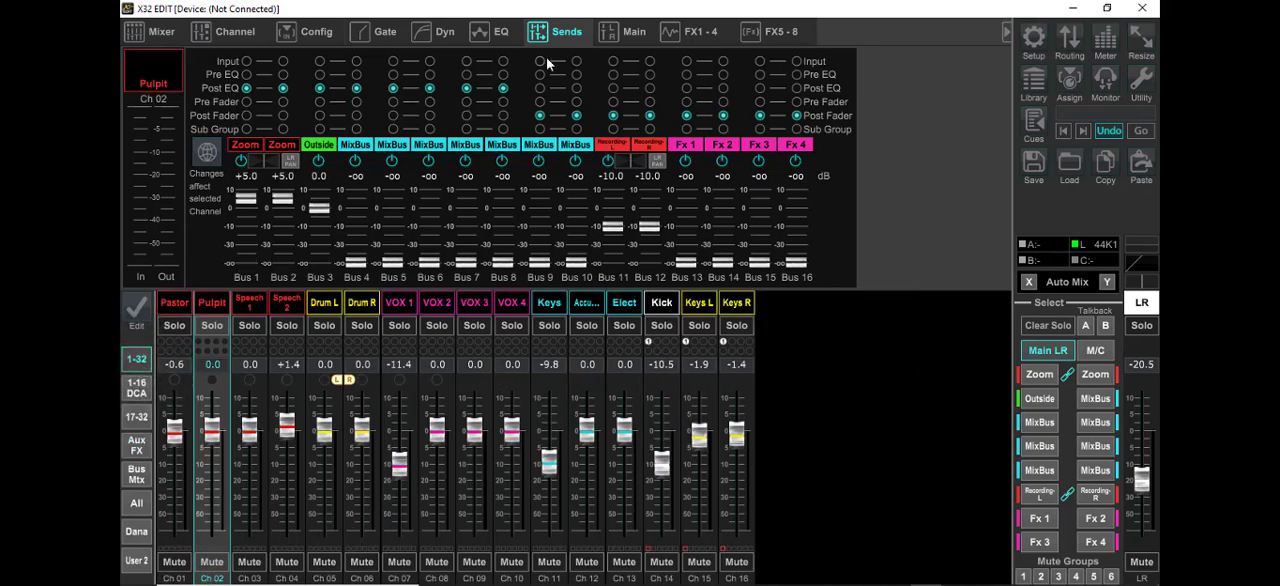
- Confirm Ch 15 and Ch 16 use sources In15 and In16, then show the Bus/Mtx faders
left_click(232, 31)
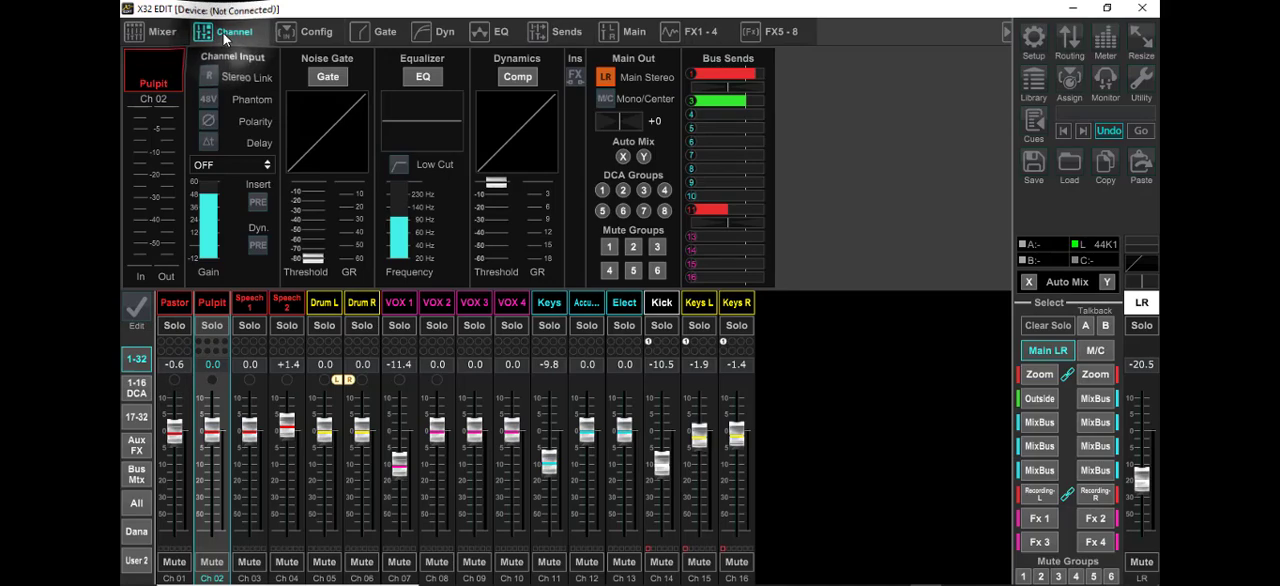
left_click(317, 31)
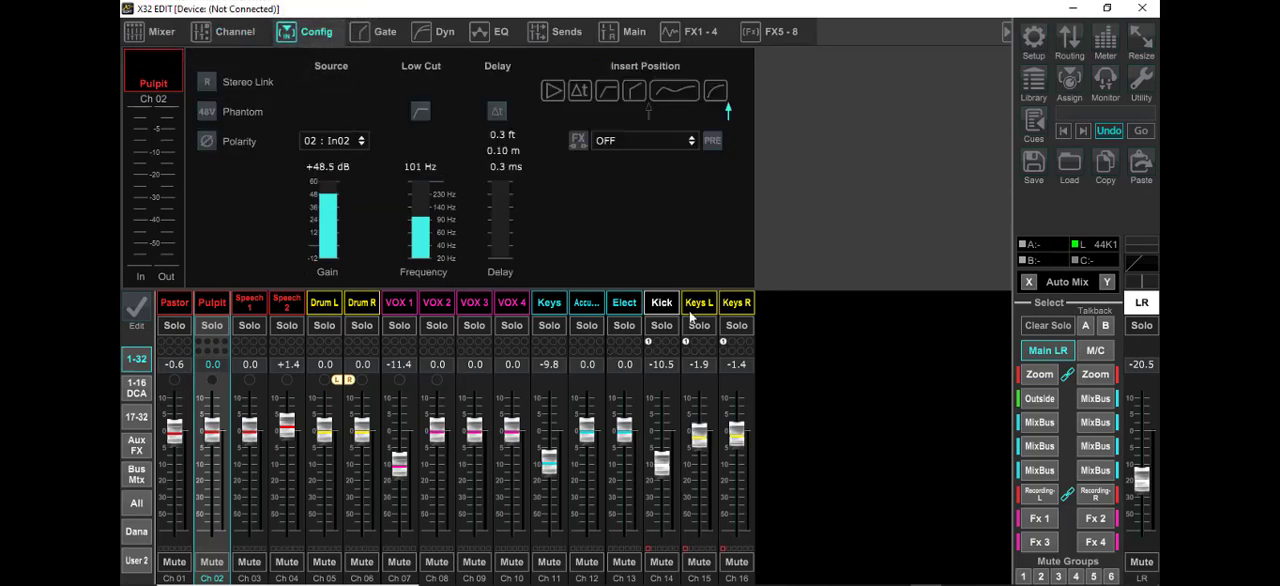
left_click(698, 302)
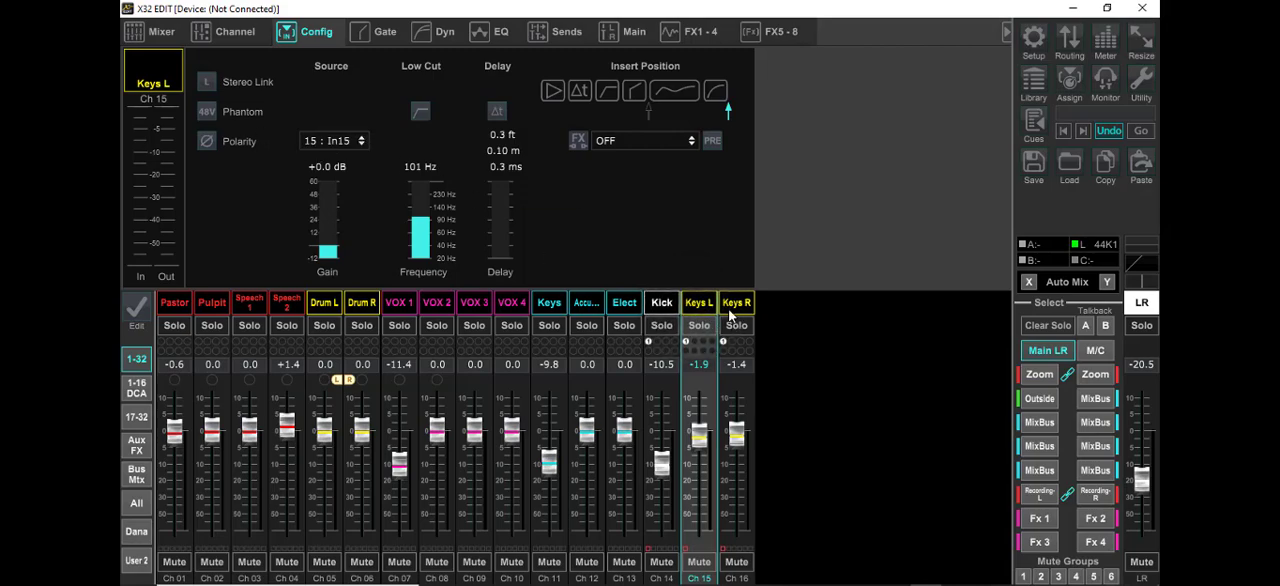
left_click(736, 302)
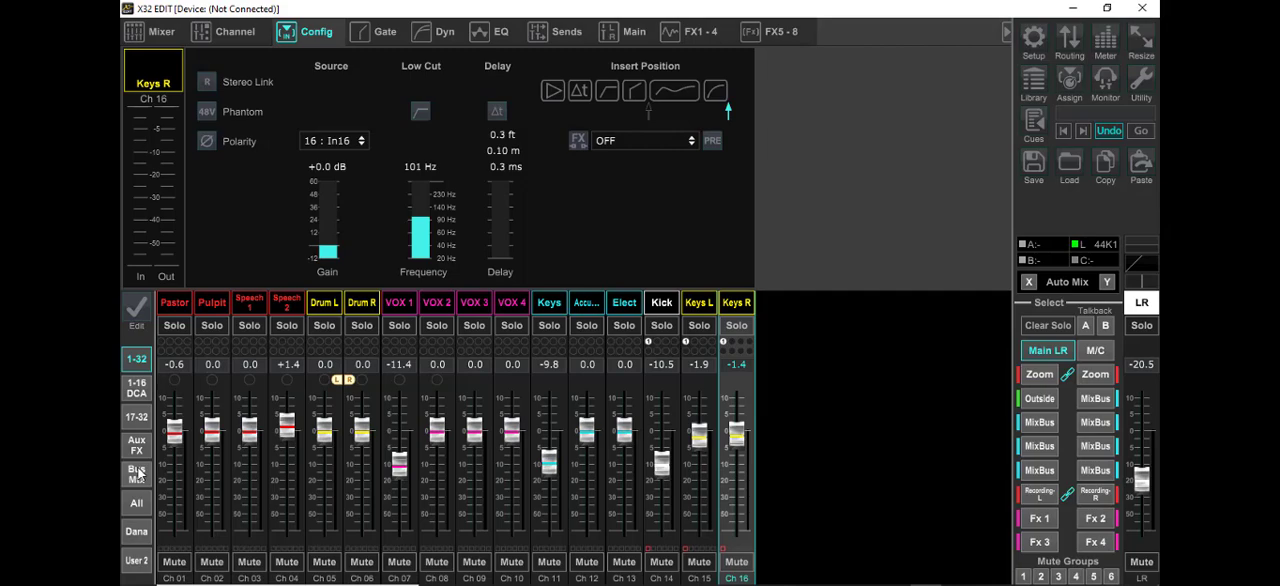
left_click(136, 472)
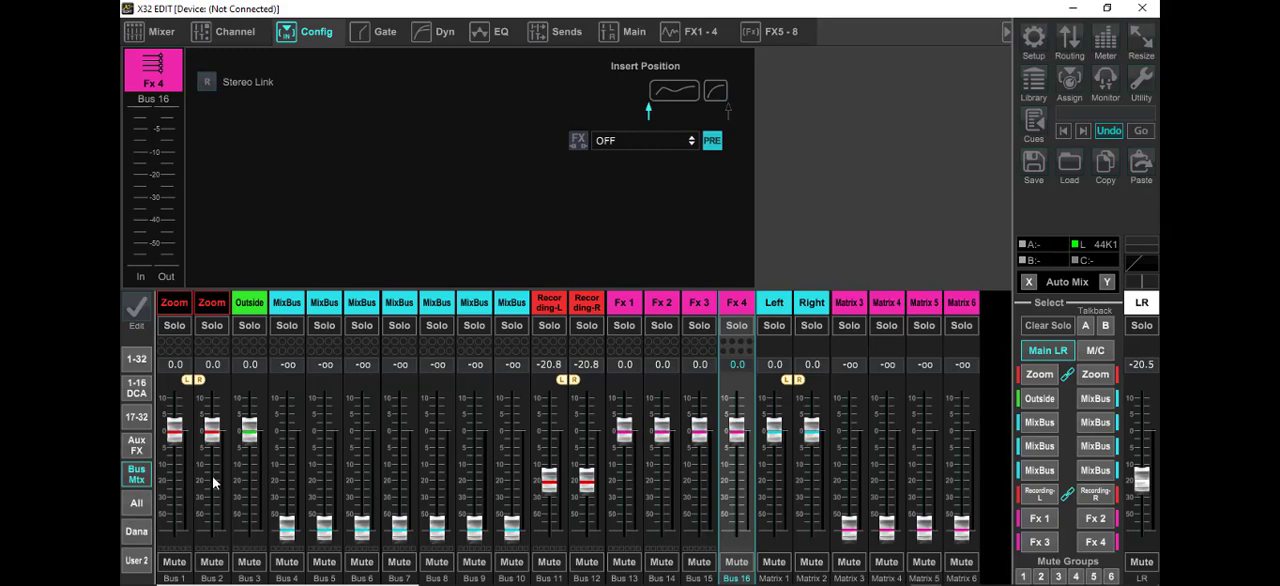
- On the Aux/FX strips, attempt to stereo-link Fx 4L/4R, then cancel the prompt
left_click(136, 444)
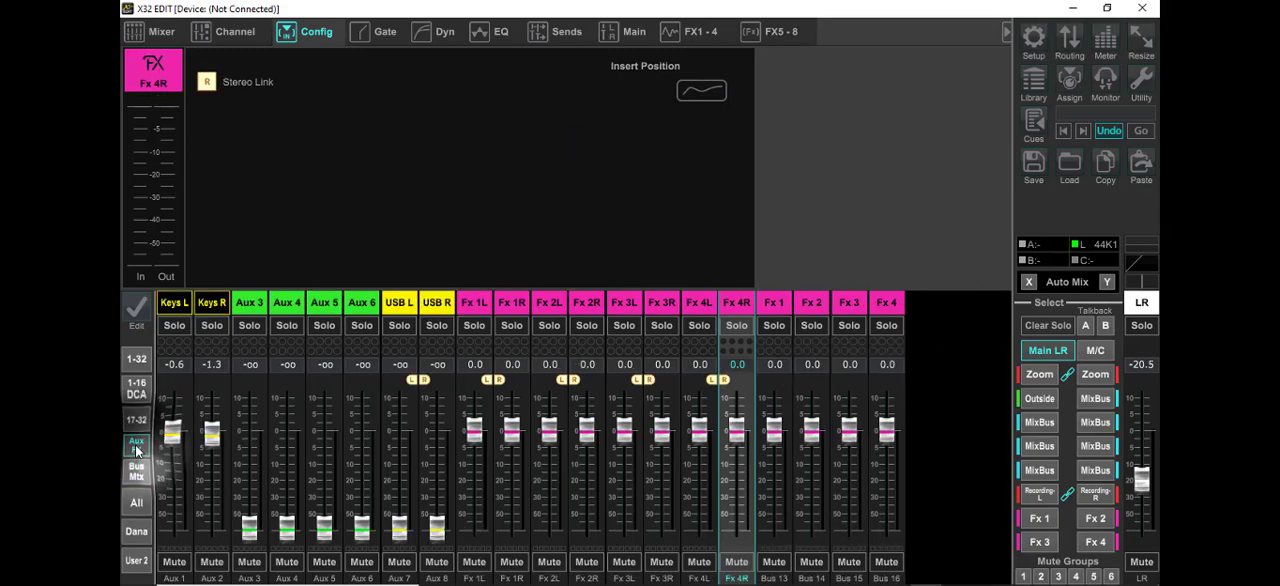
left_click(136, 444)
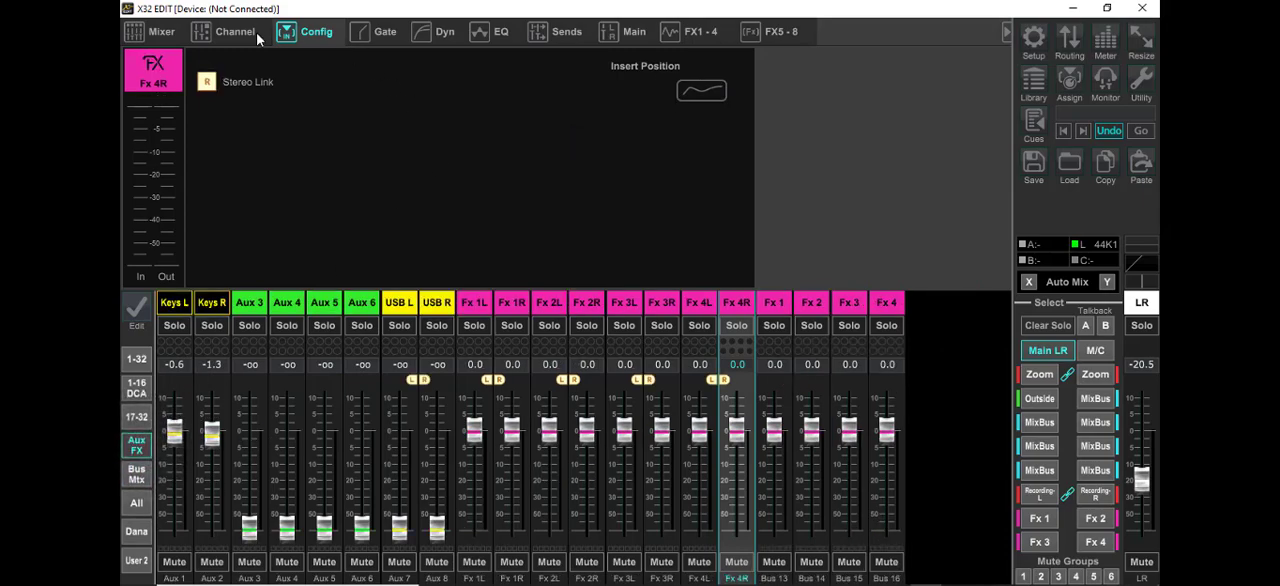
mouse_move(201, 97)
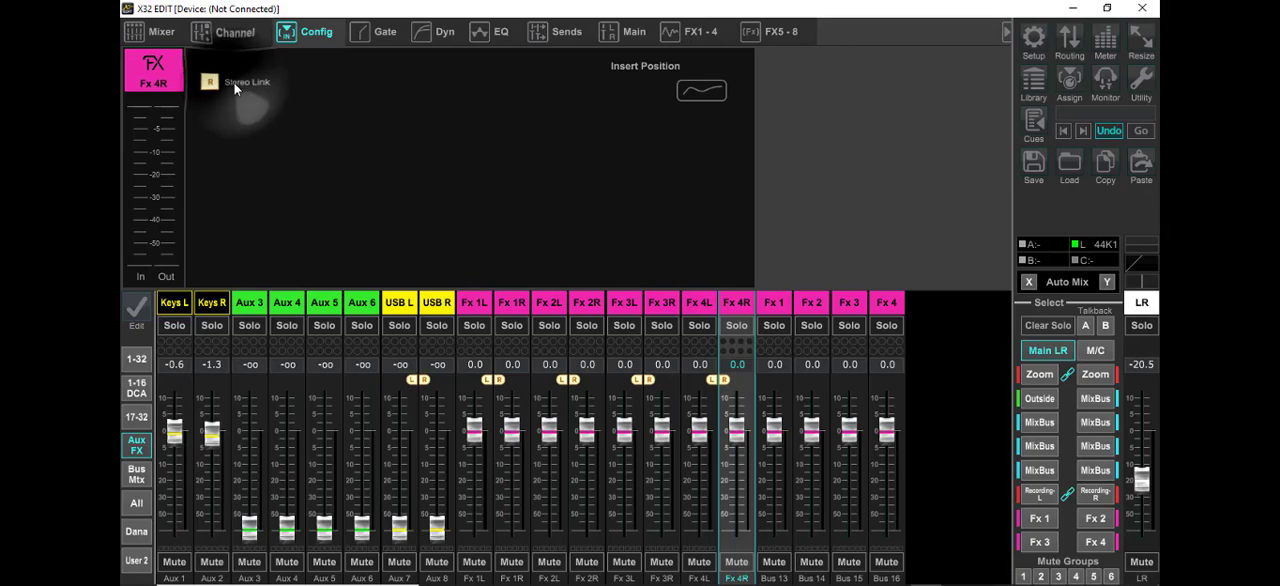
left_click(209, 82)
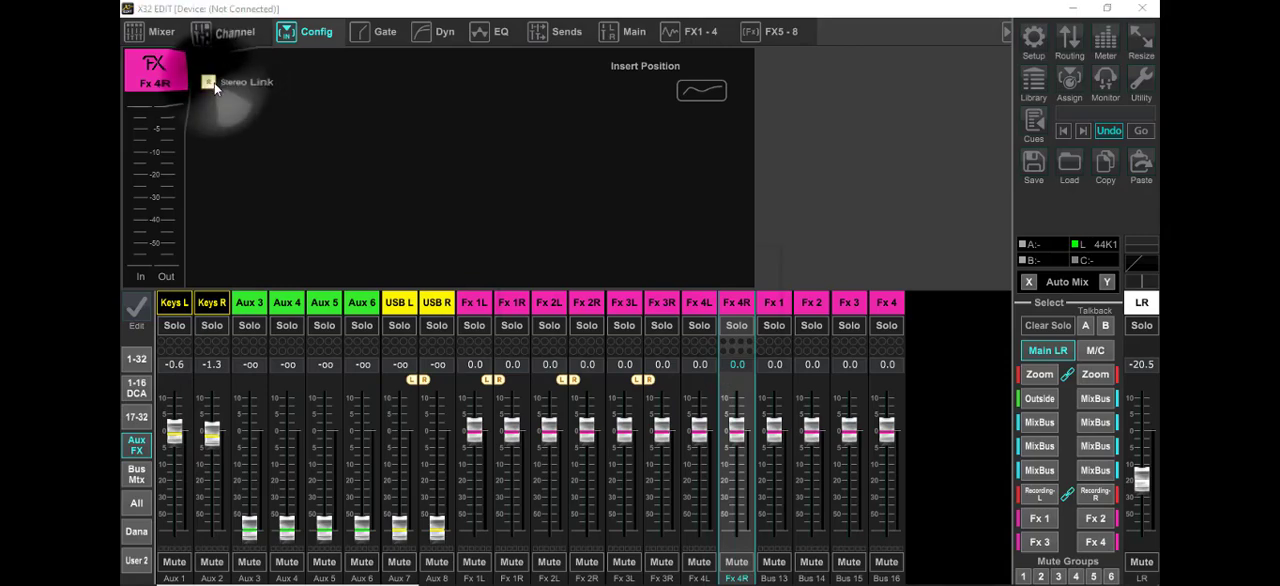
left_click(207, 82)
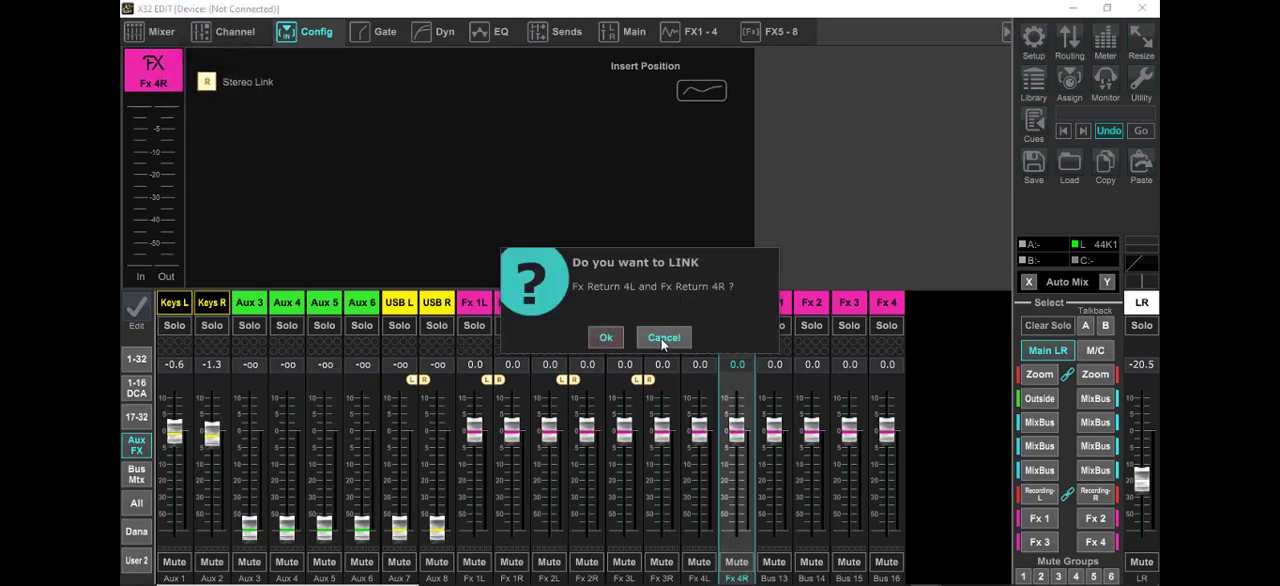
left_click(663, 337)
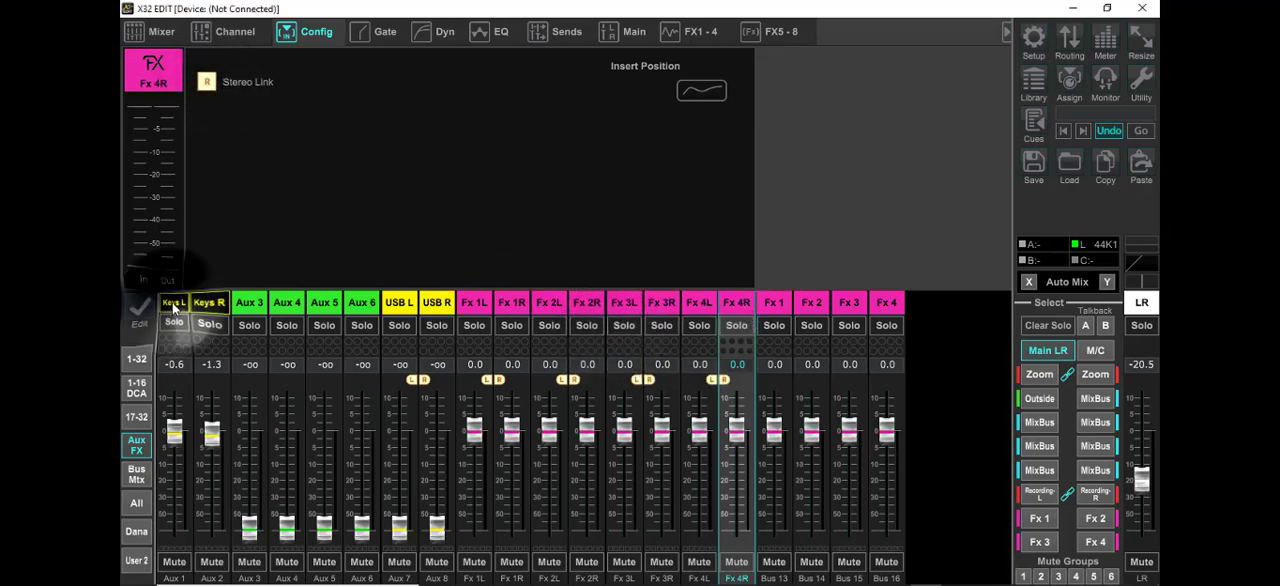
- Stereo-link Aux 1 Keys L with Keys R and show Keys L's bus sends
left_click(174, 302)
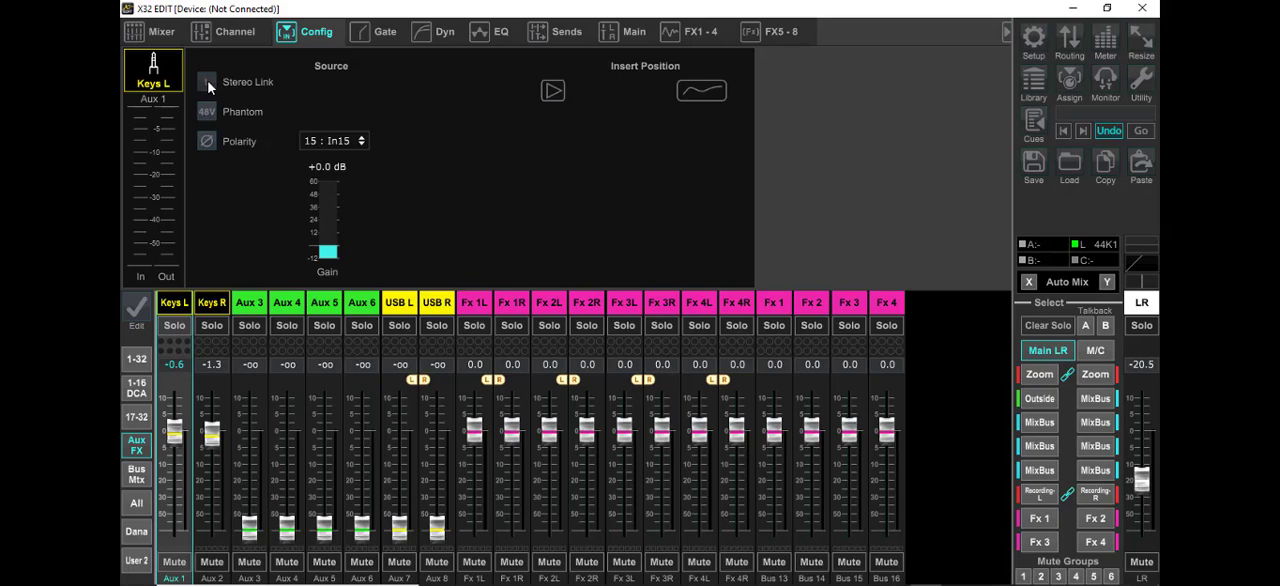
left_click(206, 82)
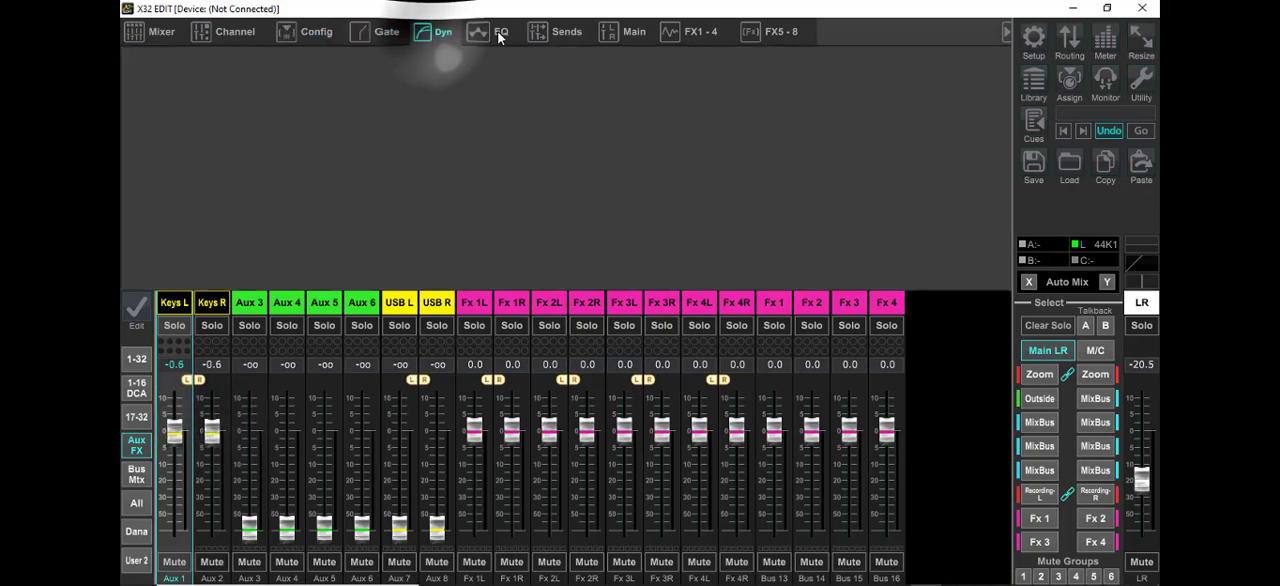
left_click(567, 31)
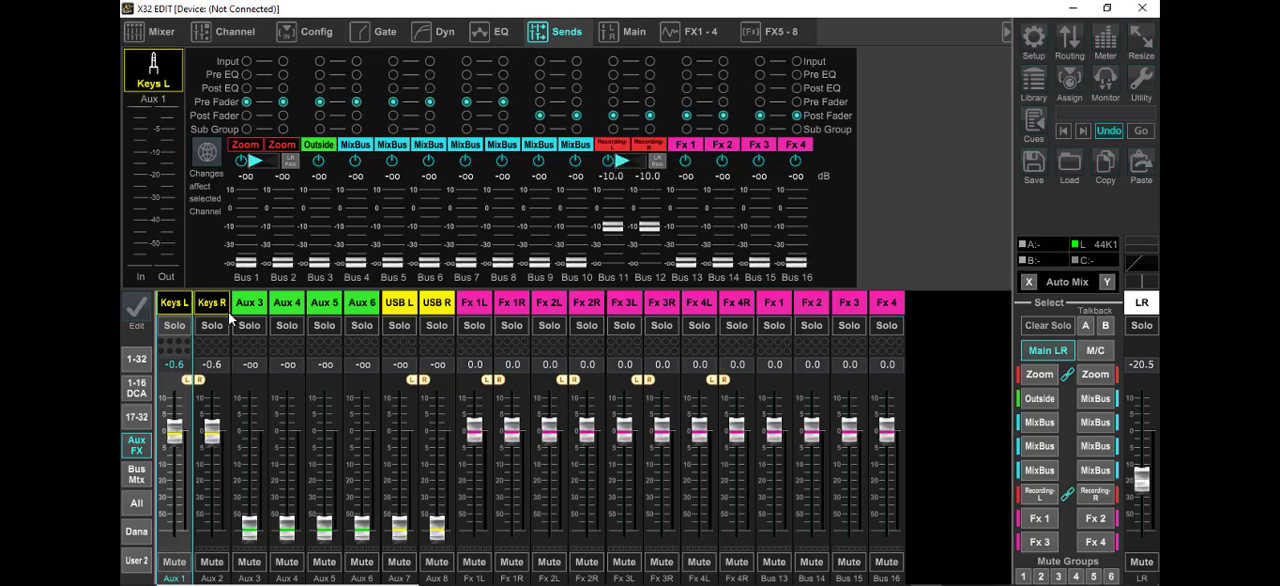
- Check Keys R's sends to buses 11–12 and main LR, then view input routing
left_click(211, 302)
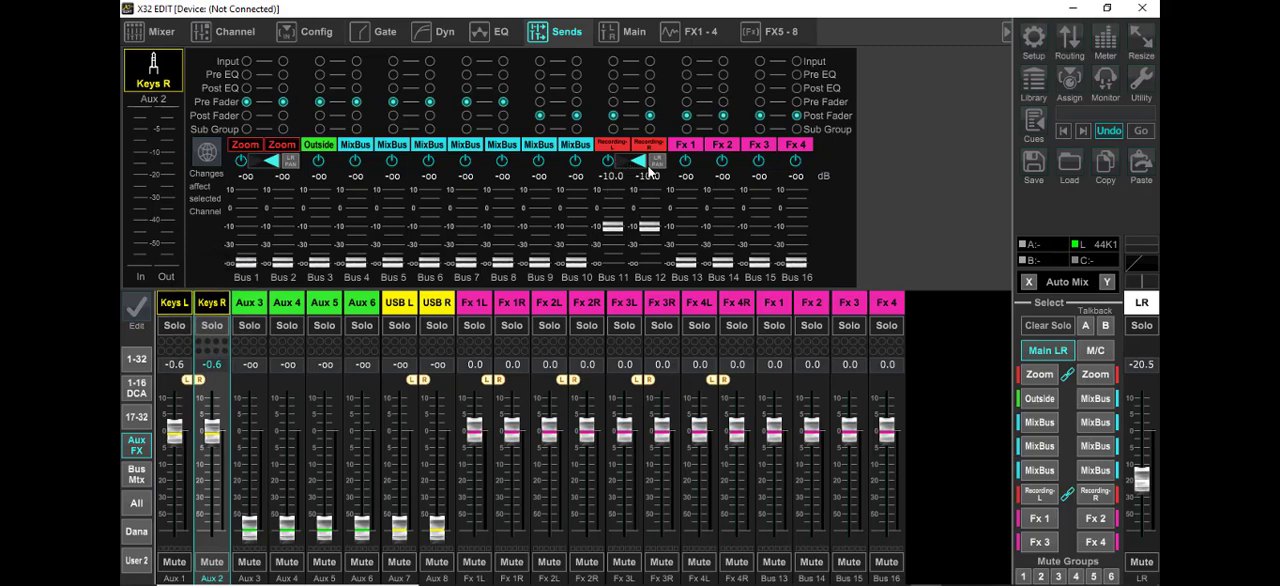
left_click(648, 160)
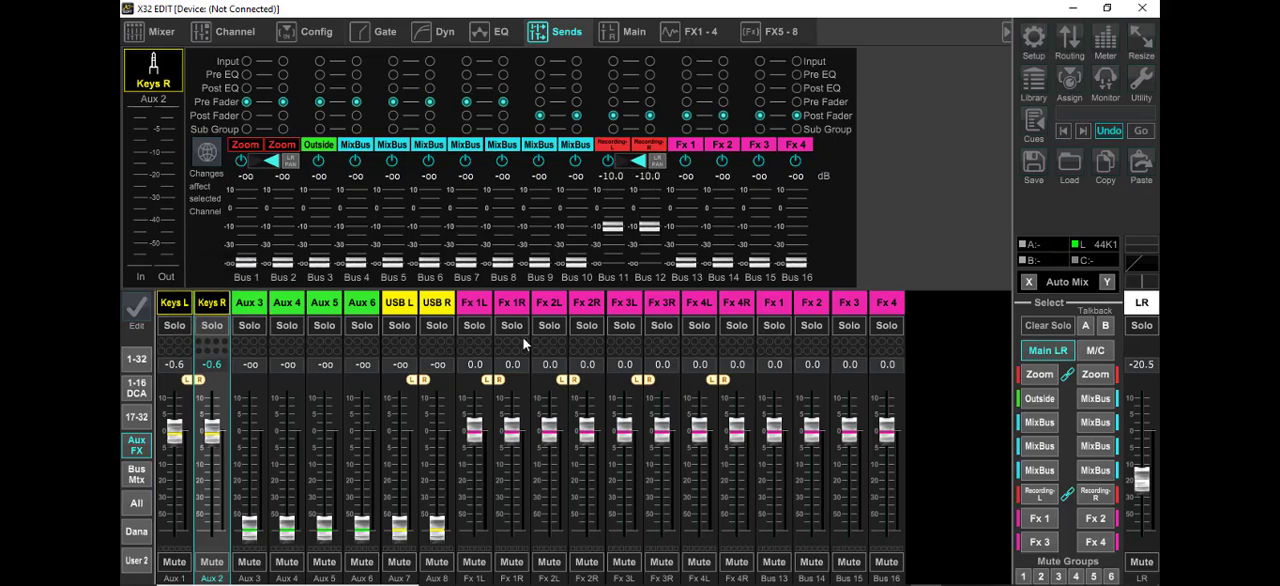
left_click(633, 31)
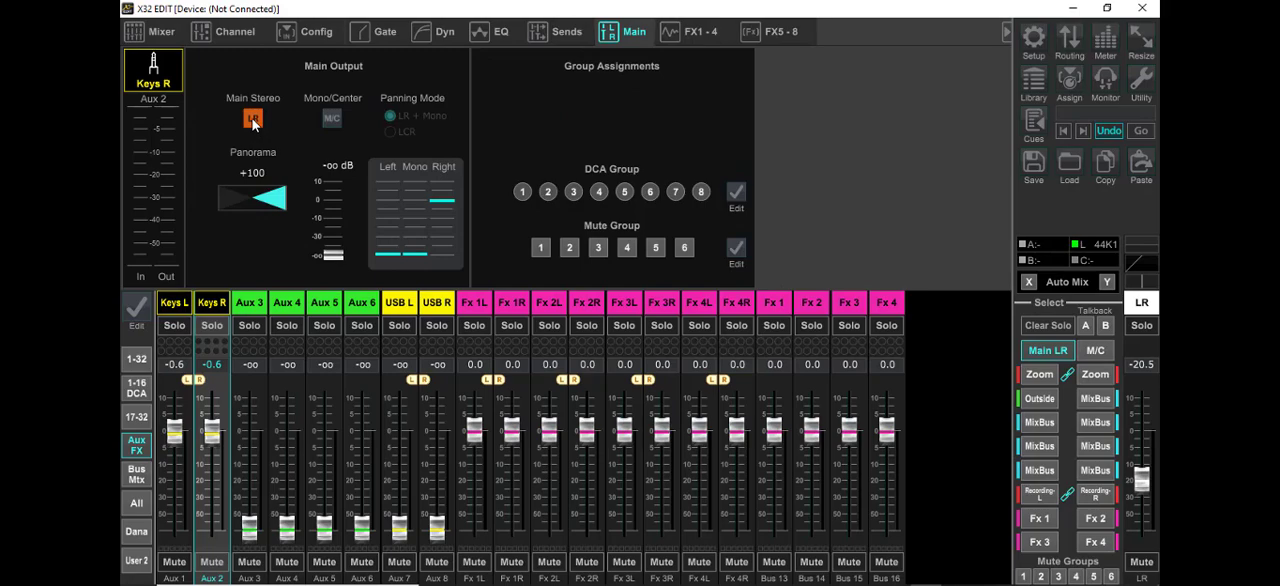
mouse_move(838, 104)
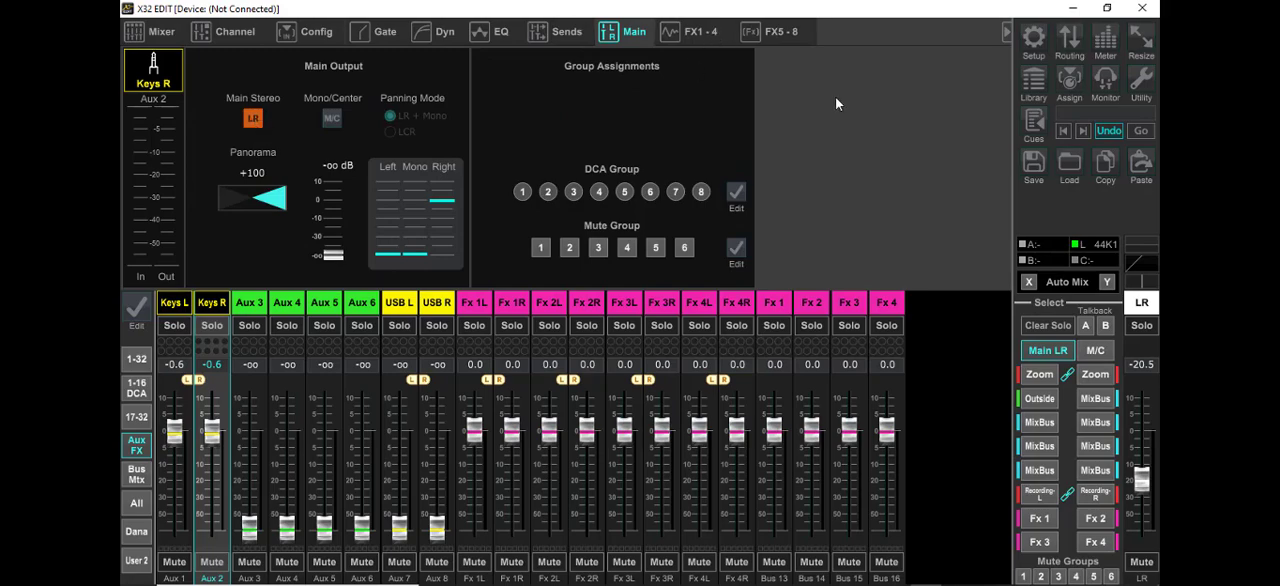
left_click(1069, 40)
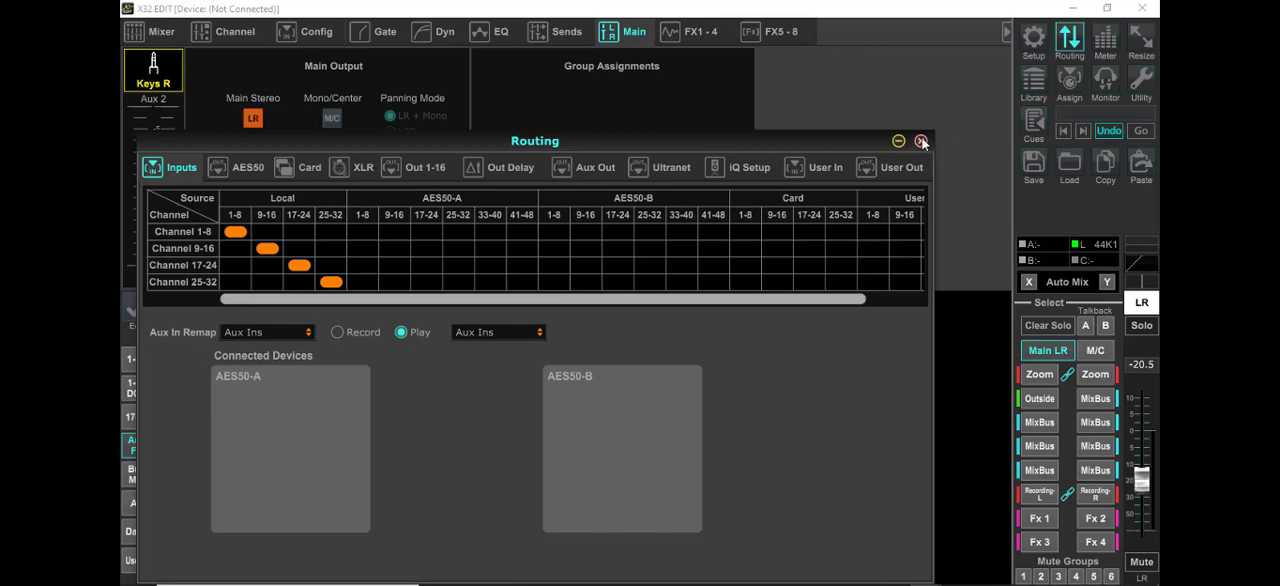
- Close the routing window and return the fader bank to input channels 1–32
left_click(920, 140)
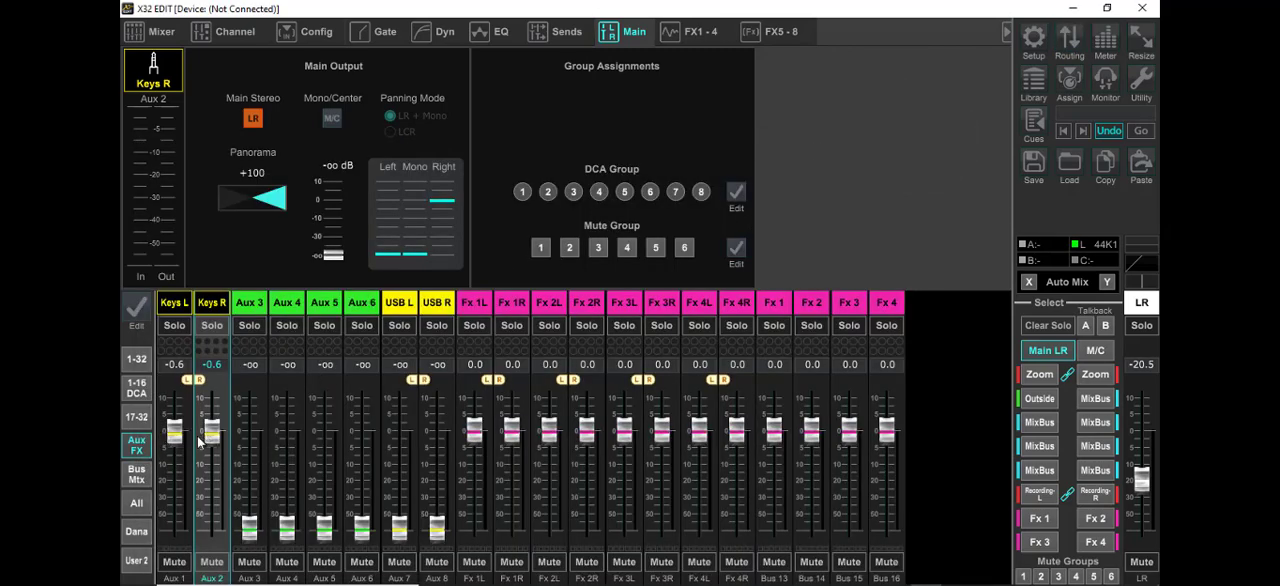
left_click(136, 358)
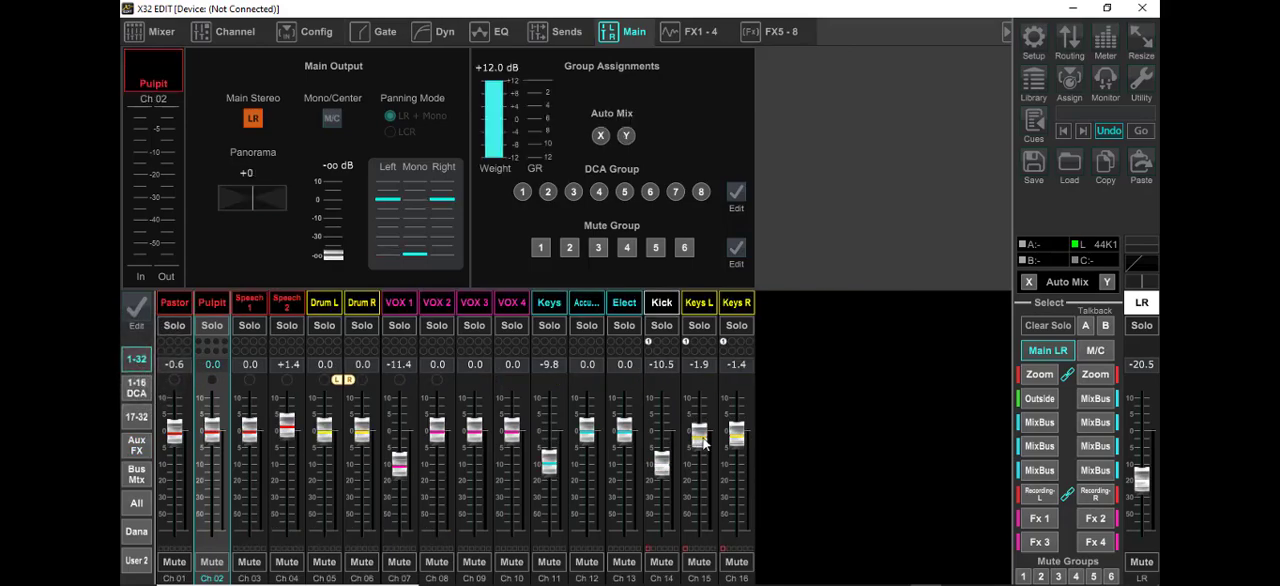
mouse_move(923, 163)
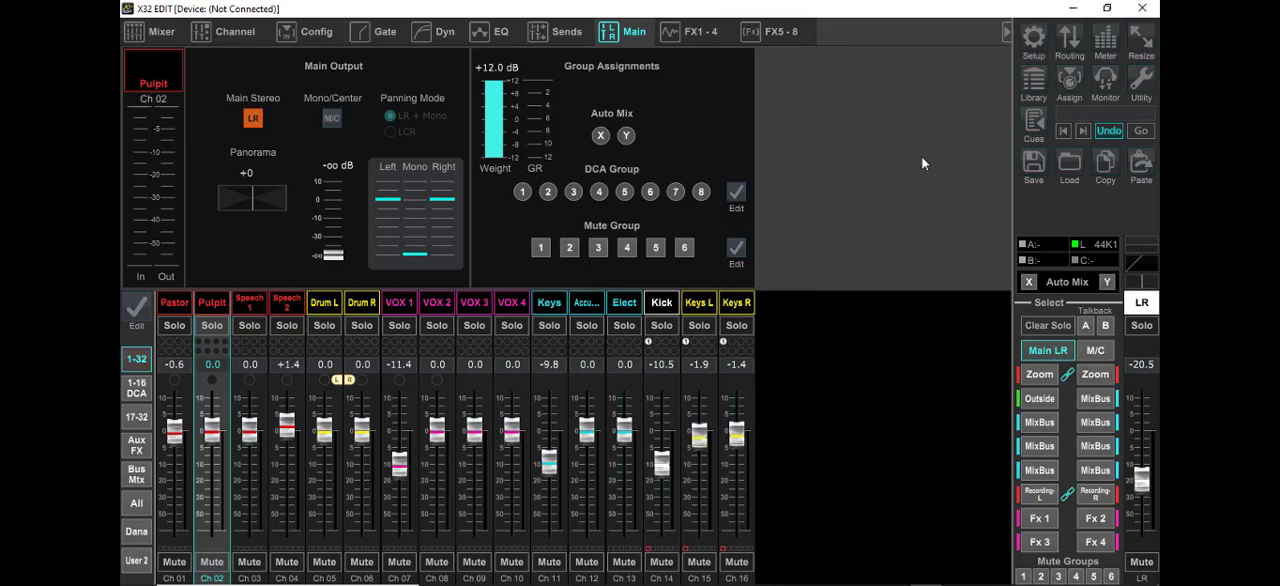